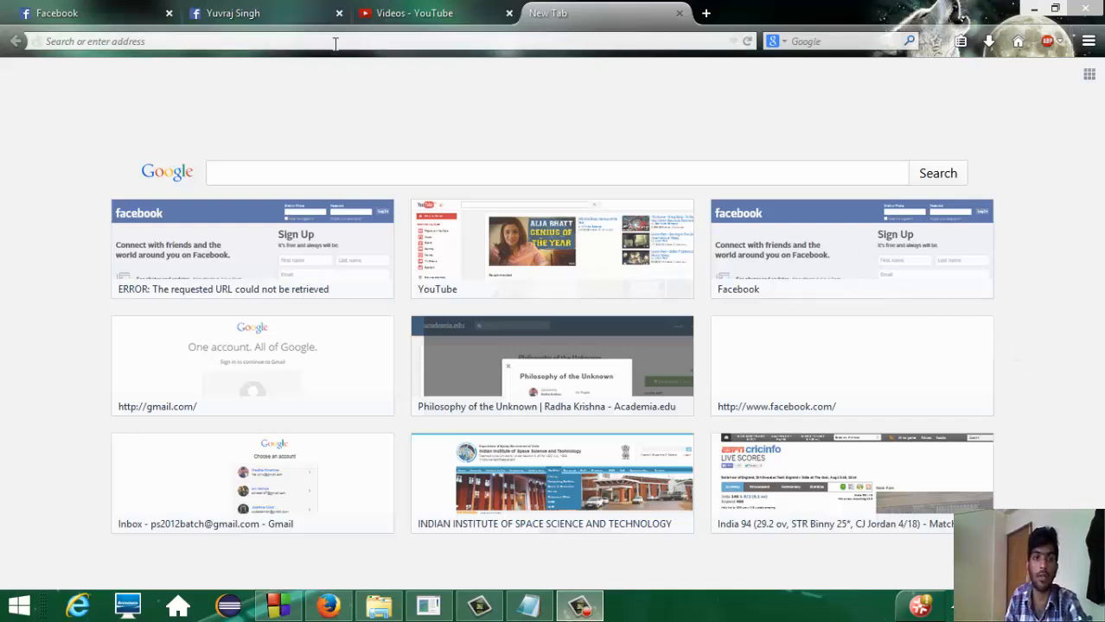
Step: Search Google for 'gnu plot for windows' and open the gnuplot download page result
{"action": "type", "text": "gnu plot"}
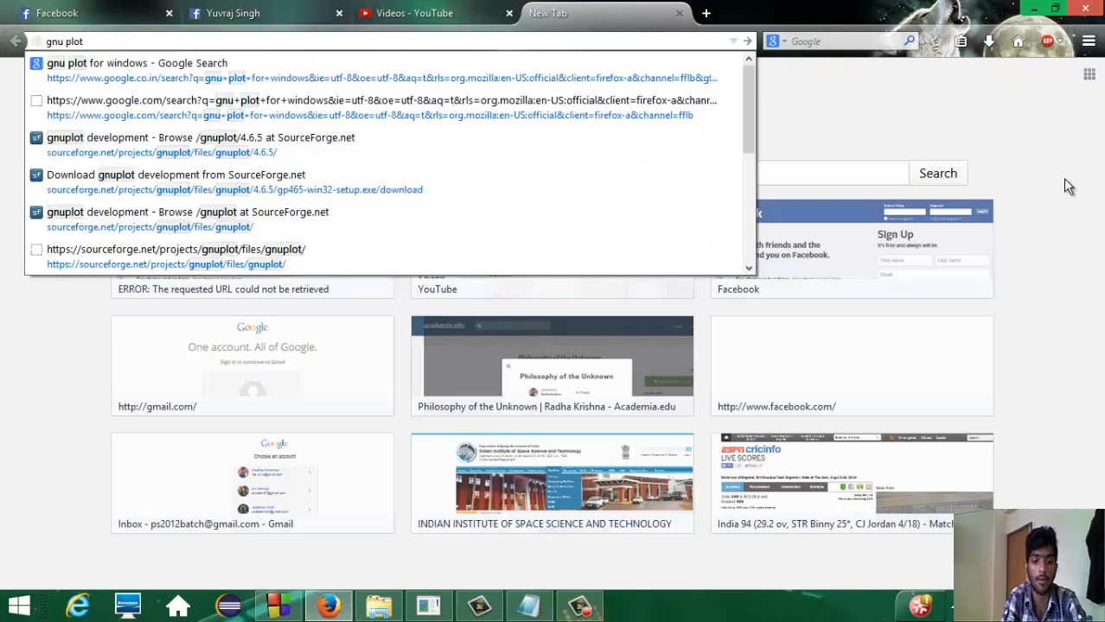
{"action": "left_click", "coordinate": [129, 62]}
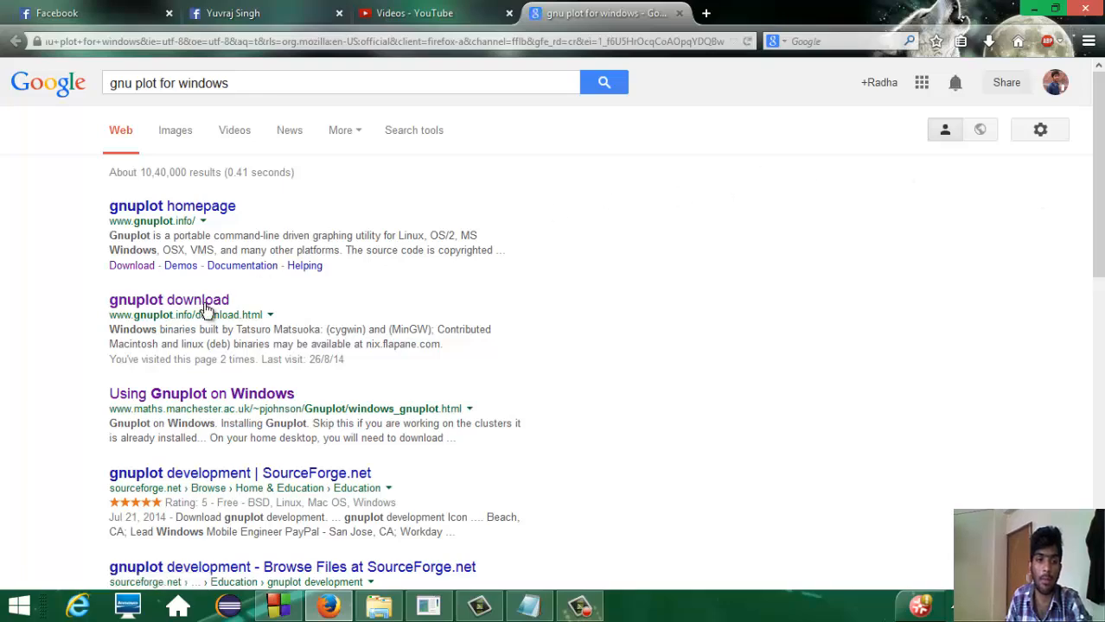
{"action": "left_click", "coordinate": [169, 301]}
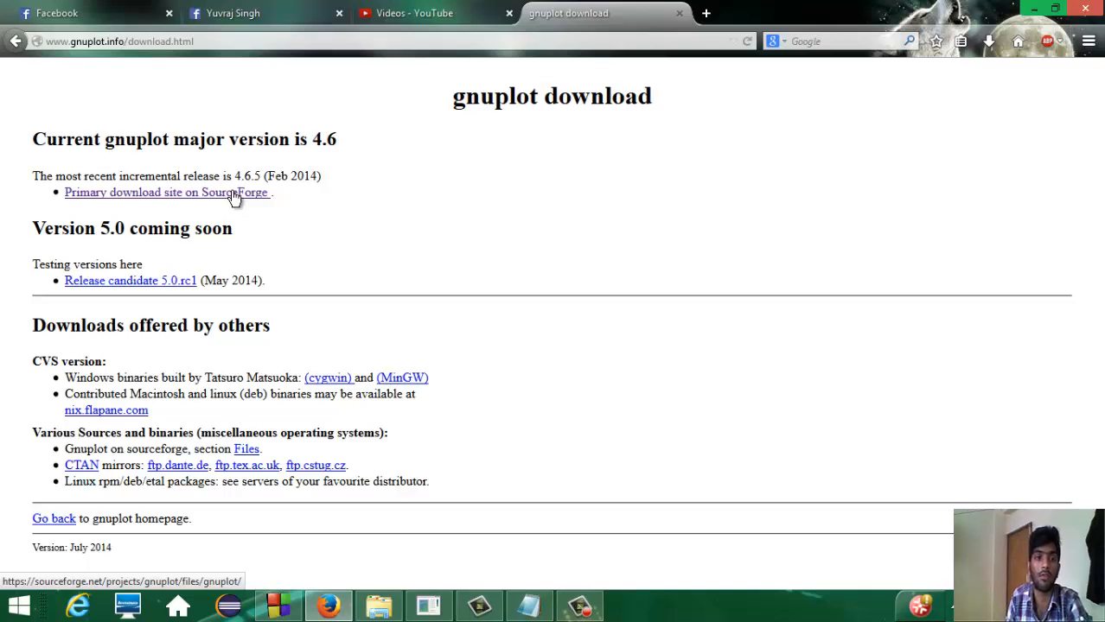
{"action": "mouse_move", "coordinate": [242, 284]}
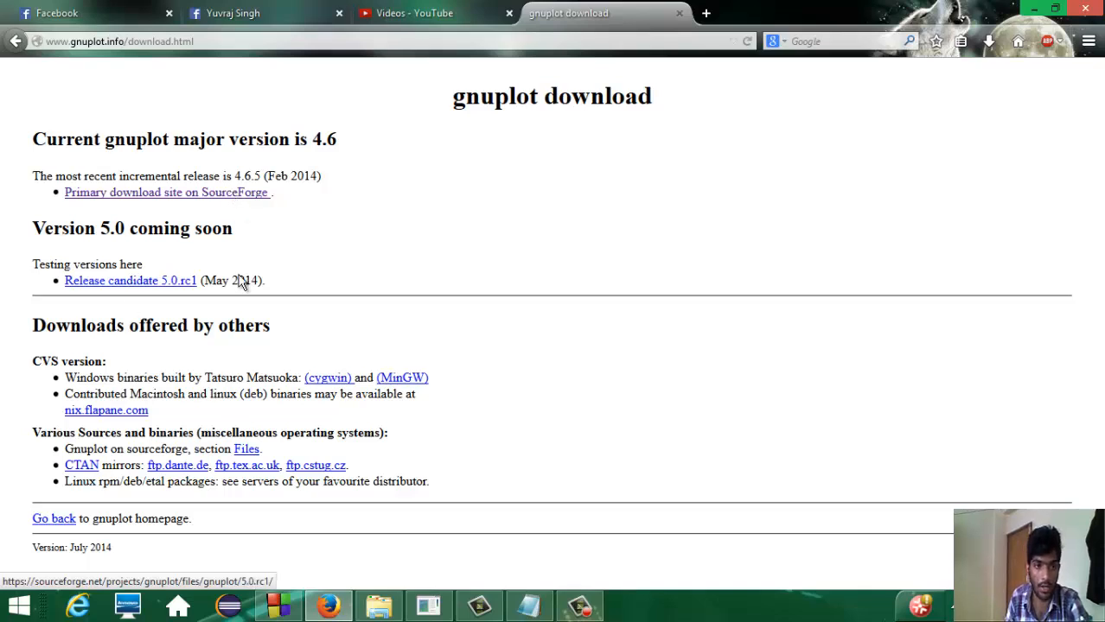
{"action": "mouse_move", "coordinate": [214, 136]}
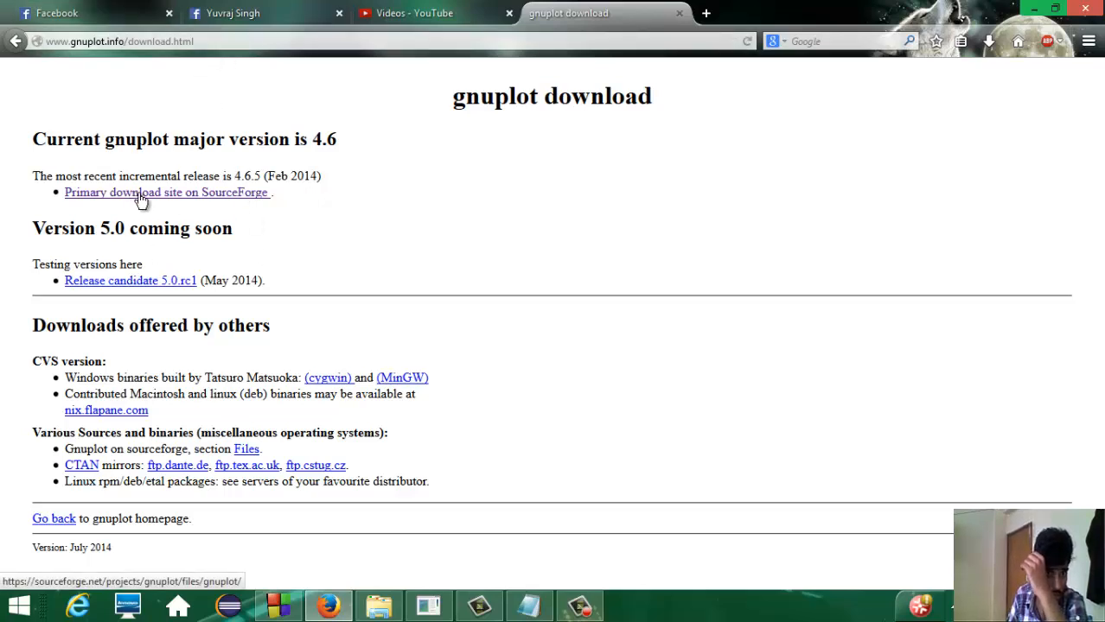
Step: Follow the 'Primary download site on SourceForge' link from the gnuplot download page
{"action": "left_click", "coordinate": [142, 192]}
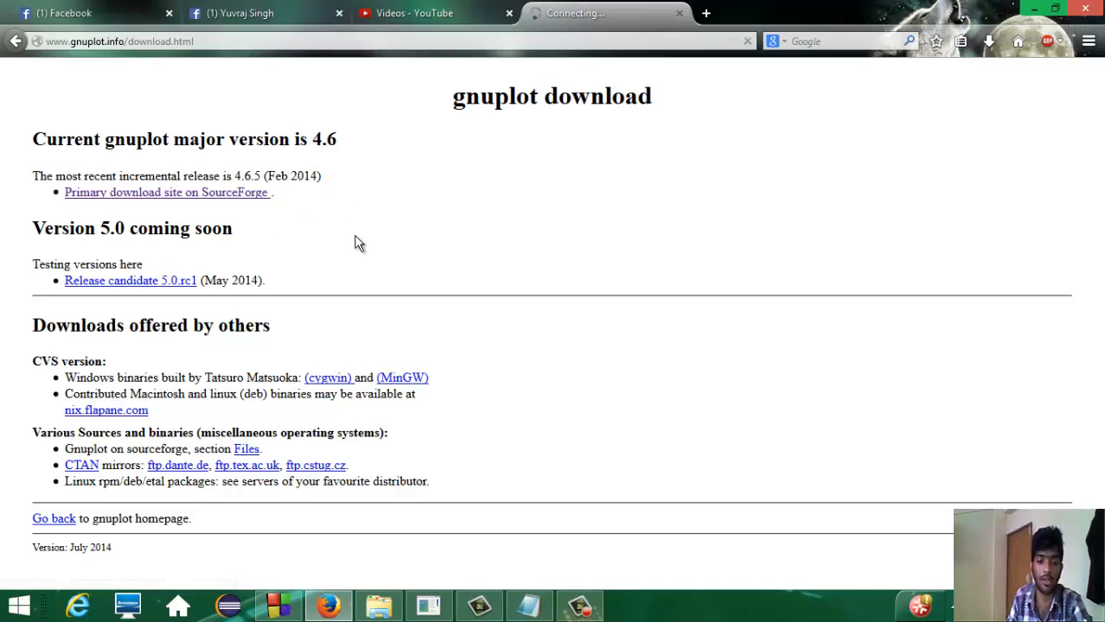
{"action": "left_click", "coordinate": [166, 191]}
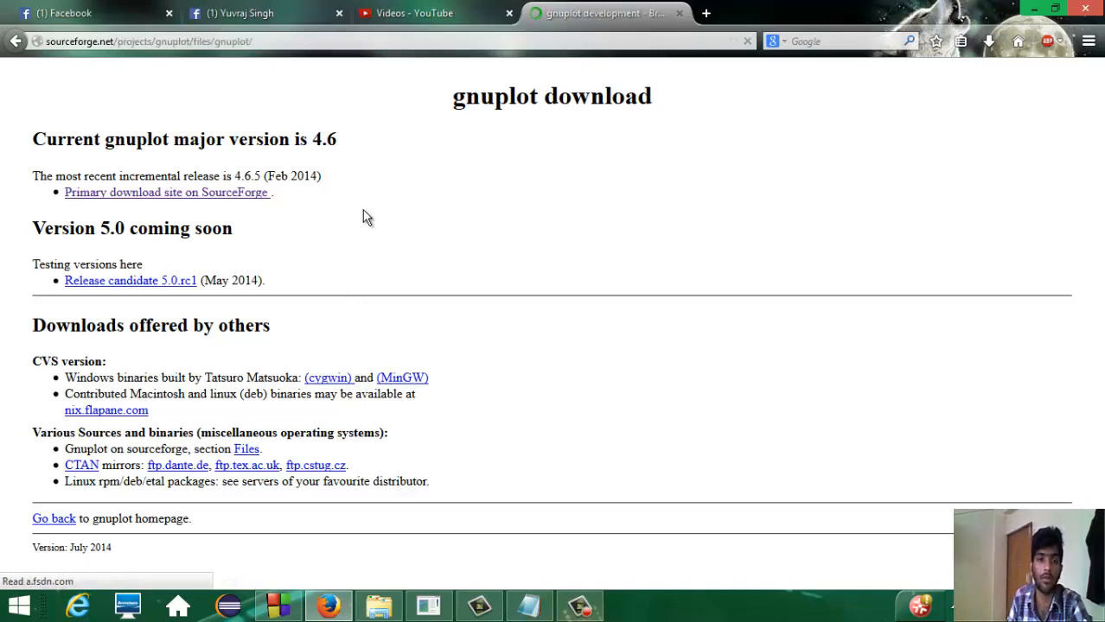
Step: Open the 4.6.5 release folder and start downloading gp465-win32-setup.exe
{"action": "left_click", "coordinate": [166, 192]}
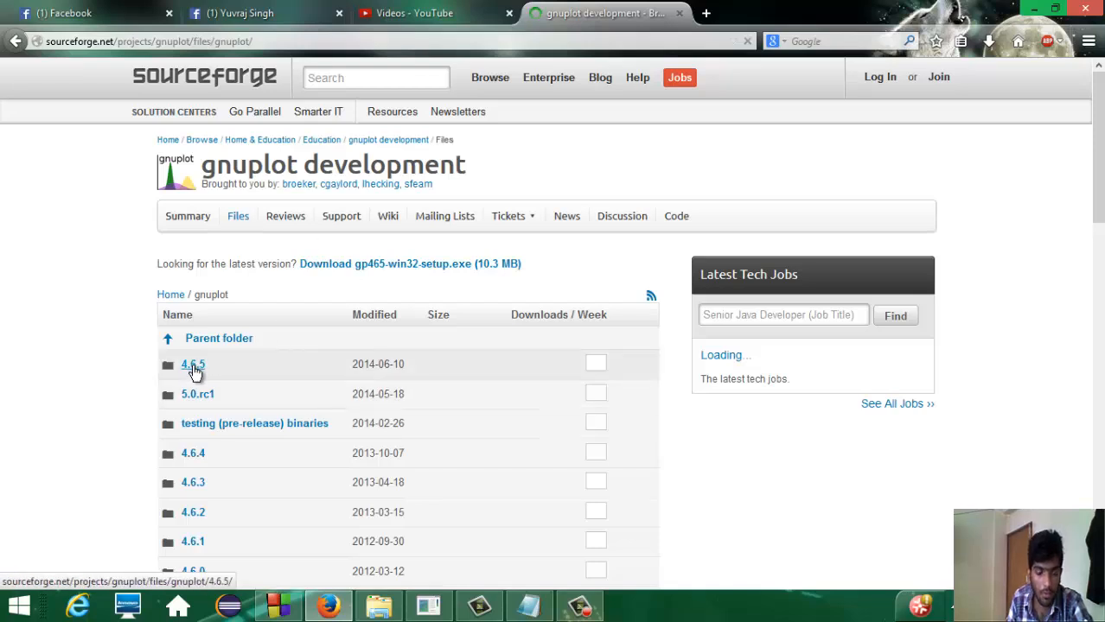
{"action": "left_click", "coordinate": [192, 364]}
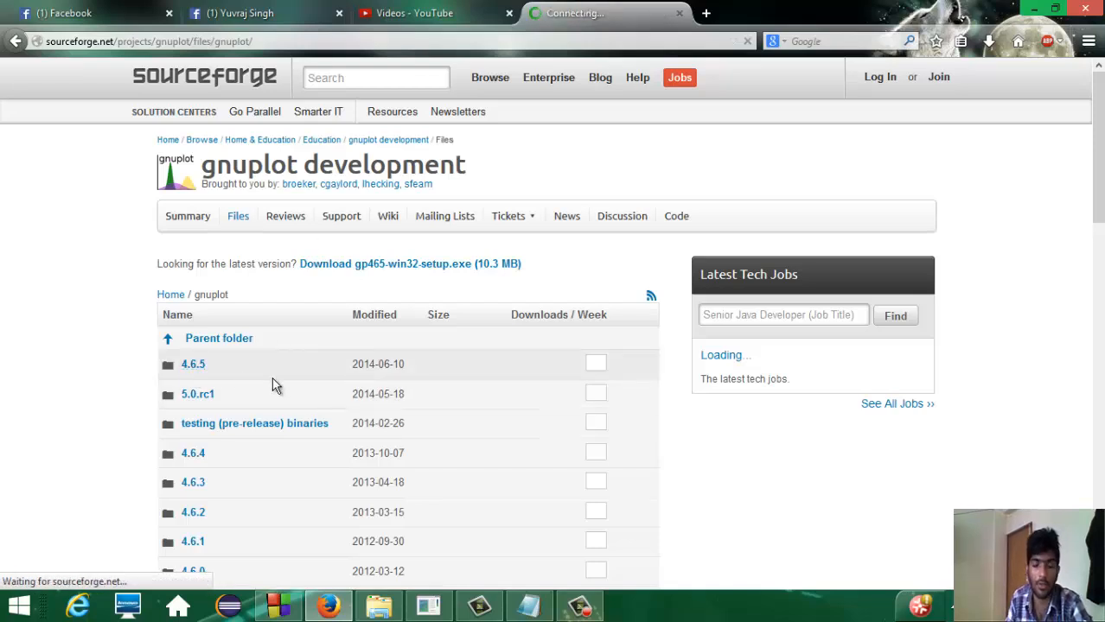
{"action": "left_click", "coordinate": [194, 364]}
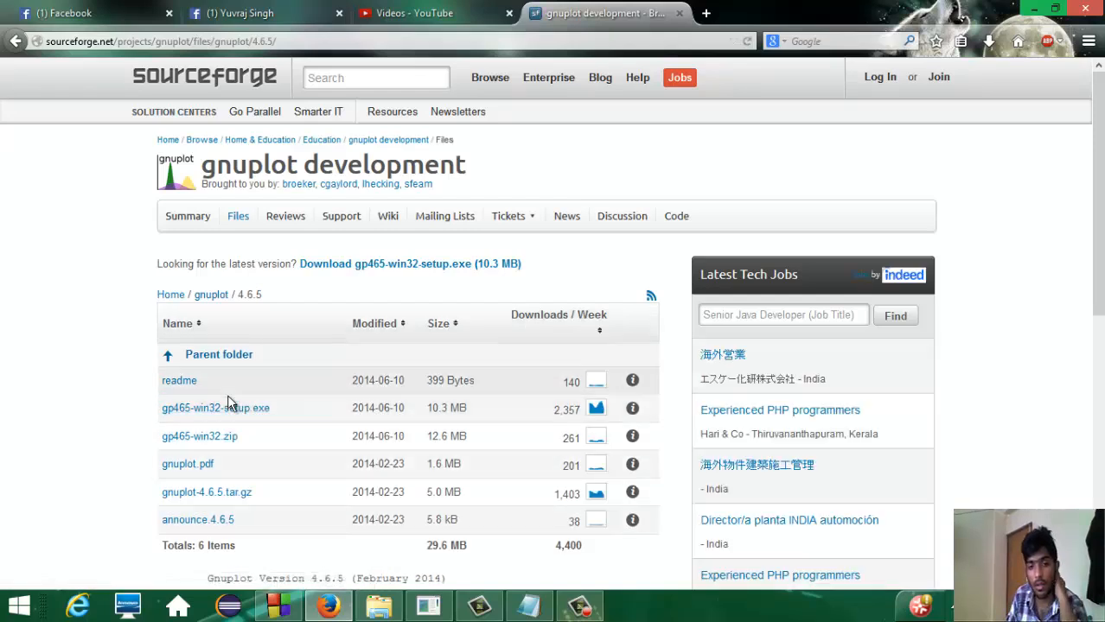
{"action": "left_click", "coordinate": [215, 408]}
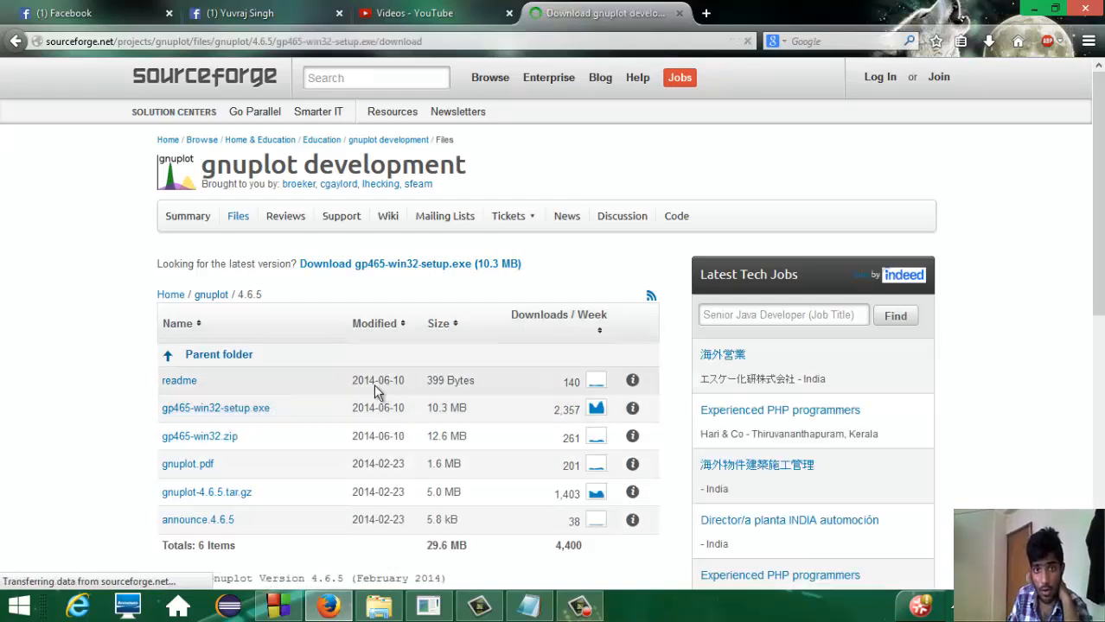
{"action": "left_click", "coordinate": [215, 408]}
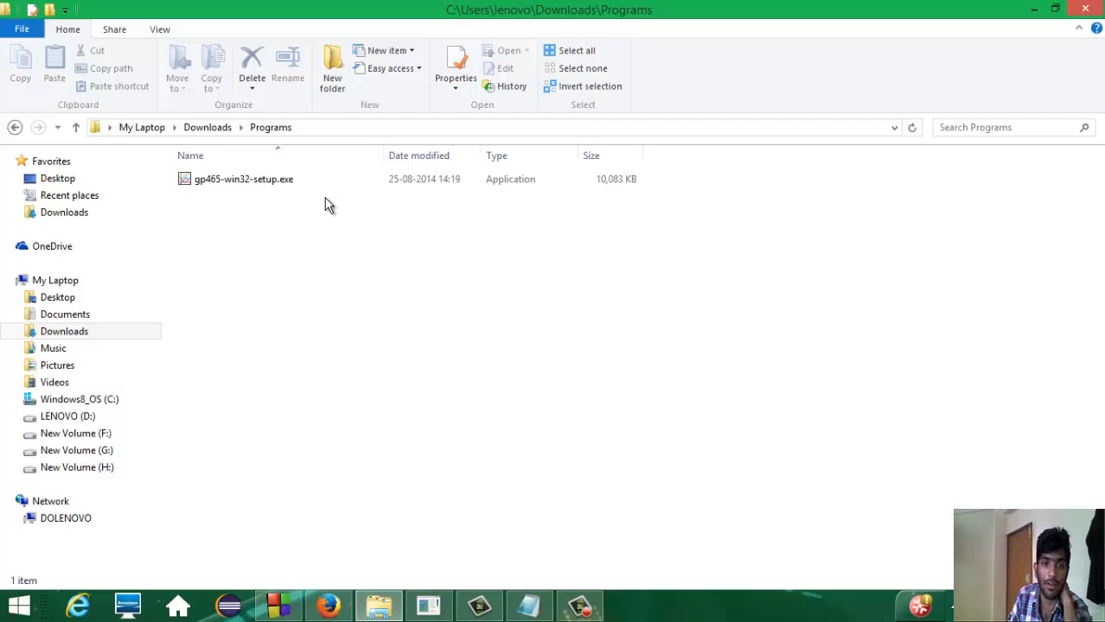
Step: Select the downloaded gp465-win32-setup.exe in Downloads > Programs
{"action": "left_click", "coordinate": [242, 178]}
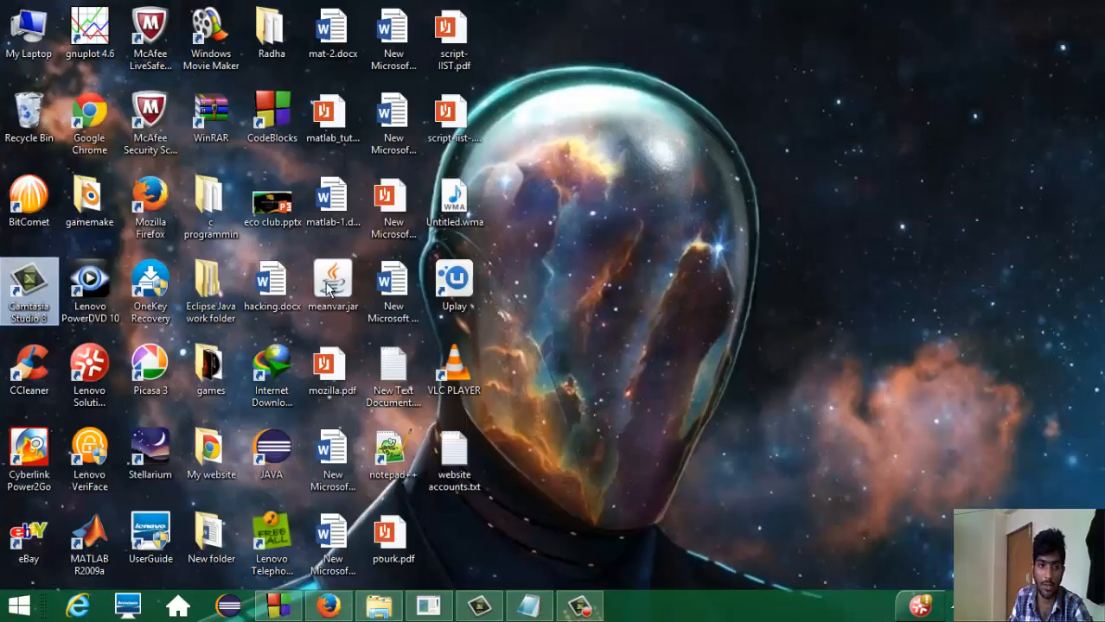
Step: Launch gnuplot 4.6 from its desktop shortcut
{"action": "double_click", "coordinate": [90, 26]}
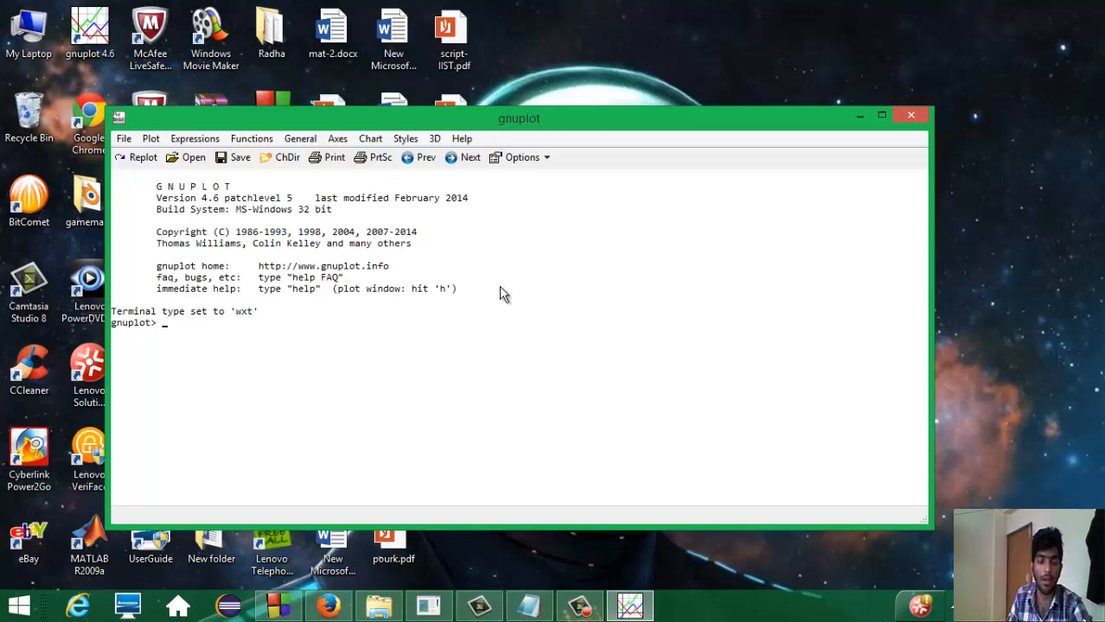
{"action": "mouse_move", "coordinate": [240, 320]}
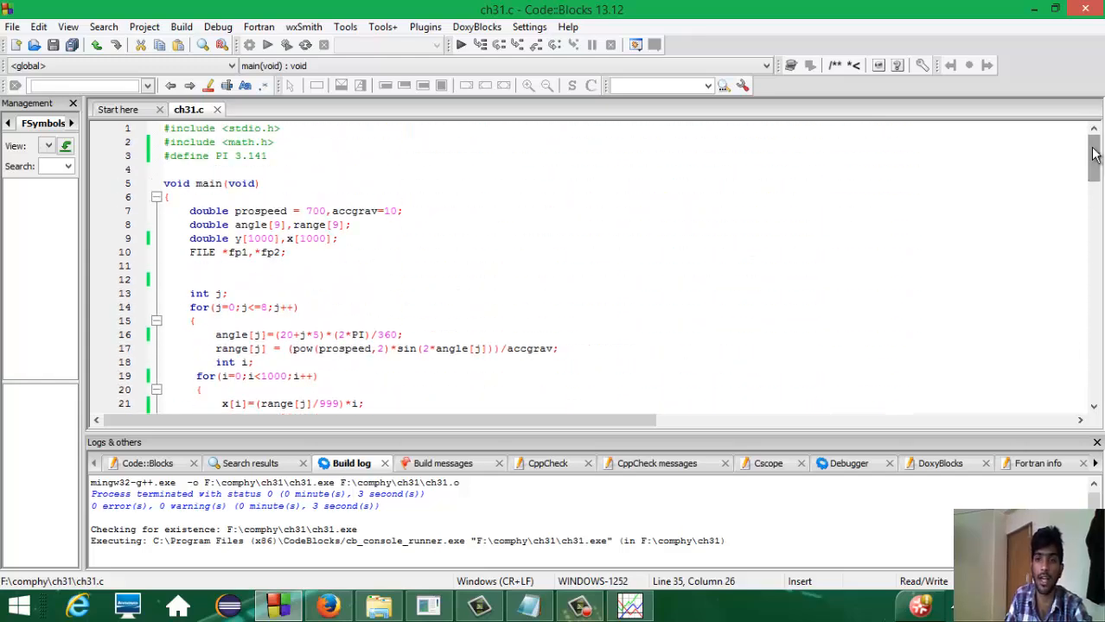
{"action": "scroll", "scroll_direction": "down", "scroll_amount": 3}
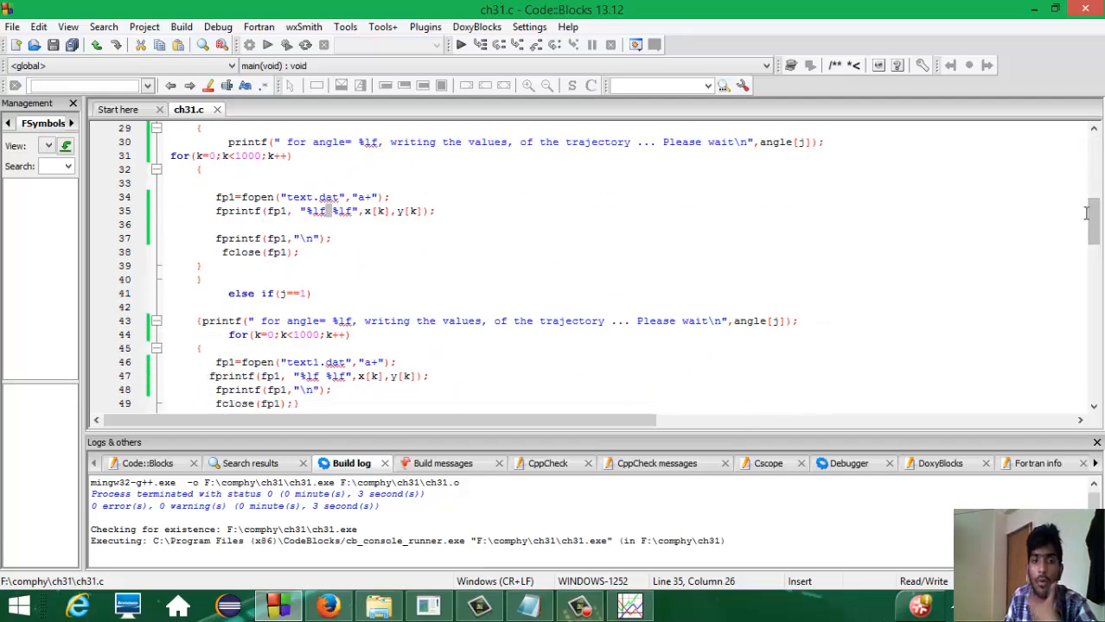
{"action": "mouse_move", "coordinate": [1091, 216]}
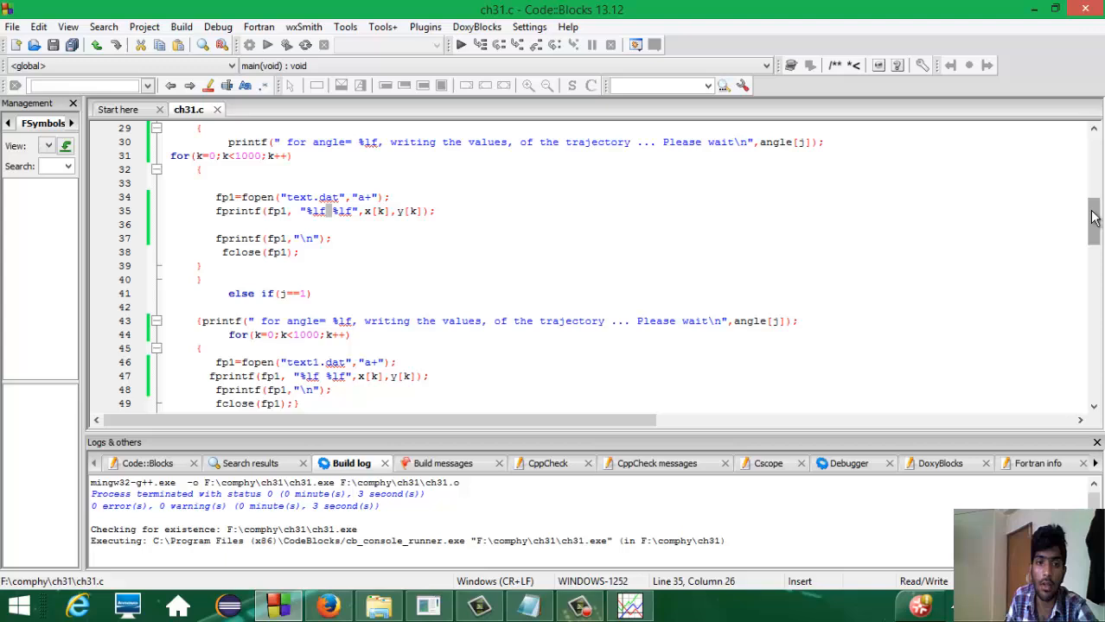
{"action": "scroll", "scroll_direction": "down", "scroll_amount": 3}
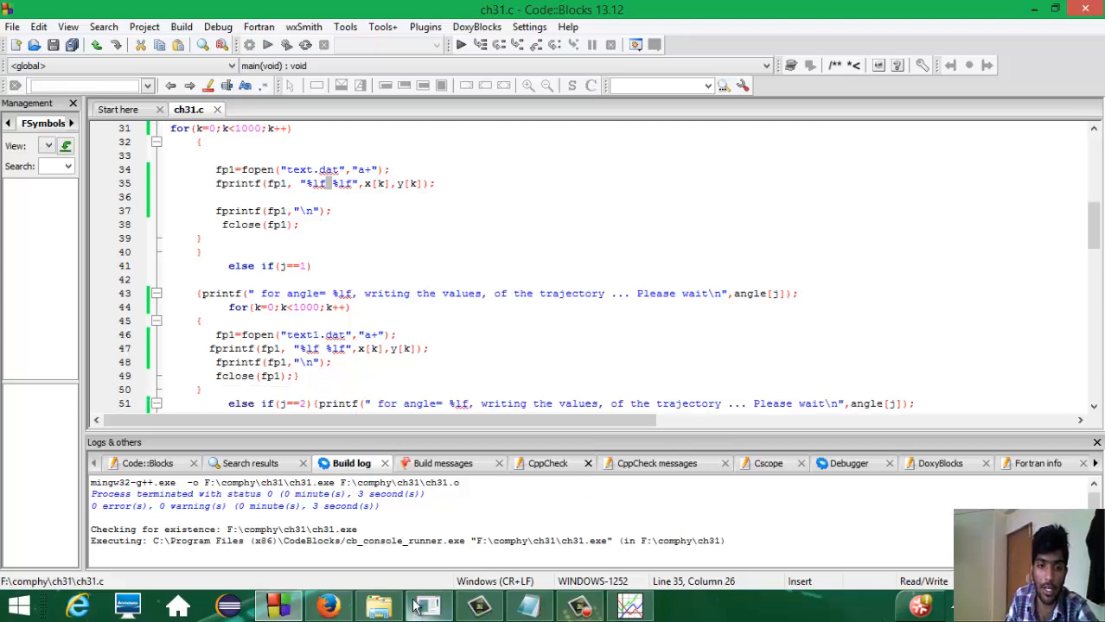
{"action": "double_click", "coordinate": [336, 335]}
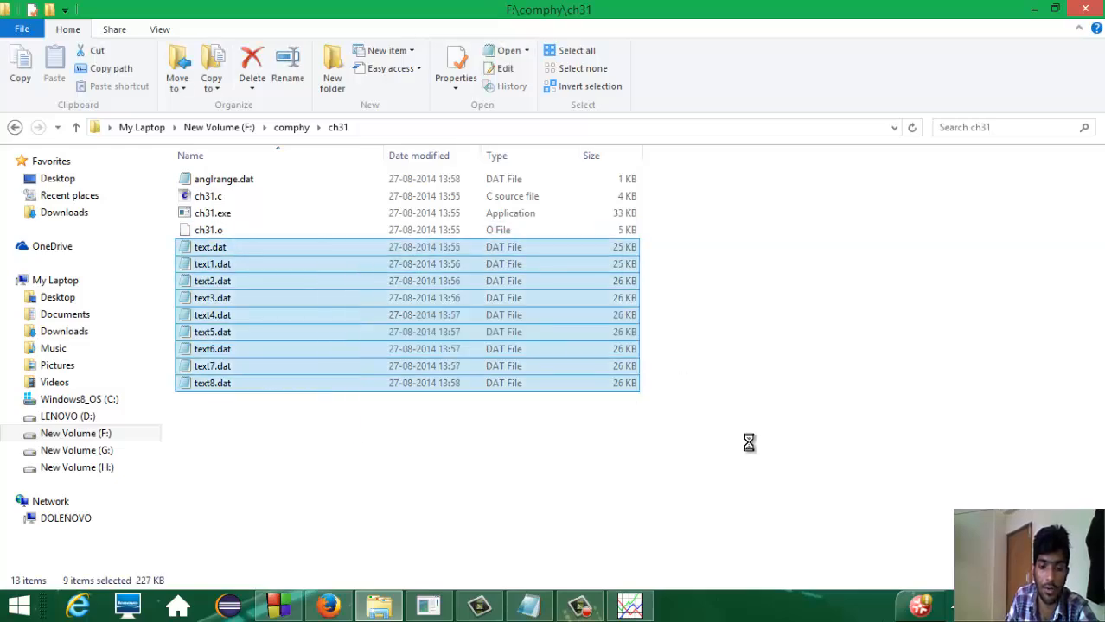
Step: Inspect text.dat's two trajectory columns in Notepad, then return to the gnuplot console
{"action": "double_click", "coordinate": [211, 246]}
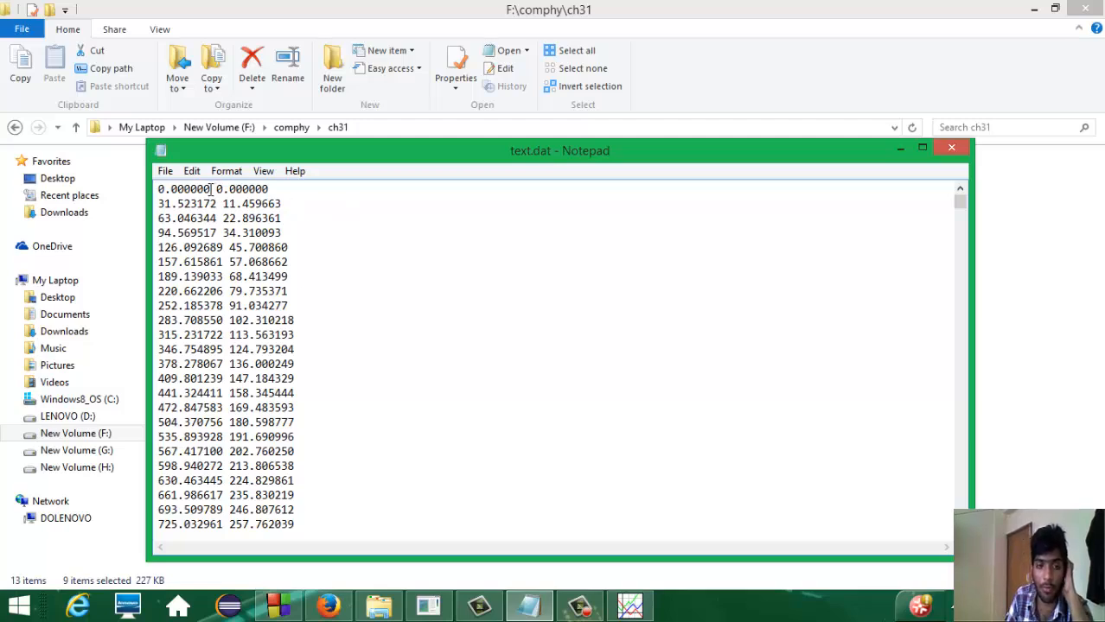
{"action": "left_click_drag", "start_coordinate": [212, 188], "coordinate": [214, 263]}
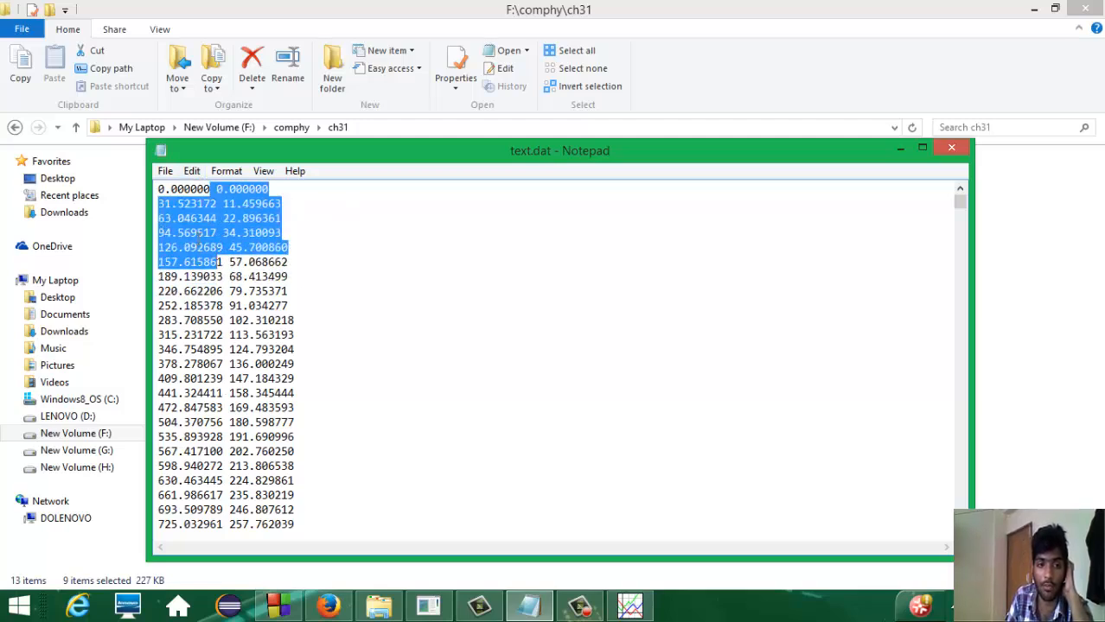
{"action": "left_click", "coordinate": [307, 491]}
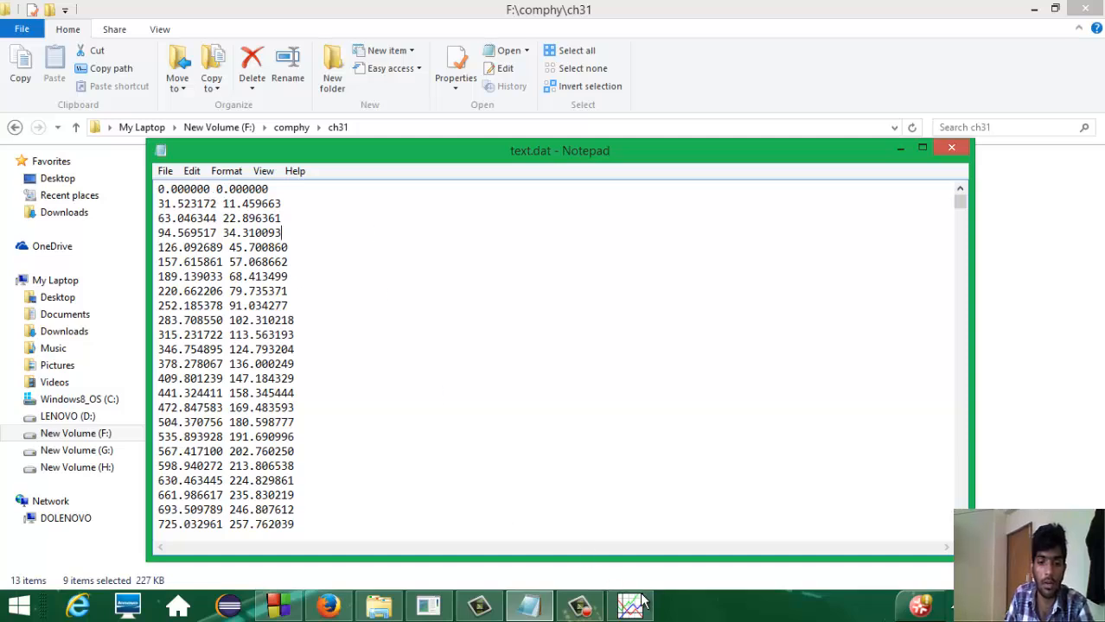
{"action": "left_click", "coordinate": [629, 605]}
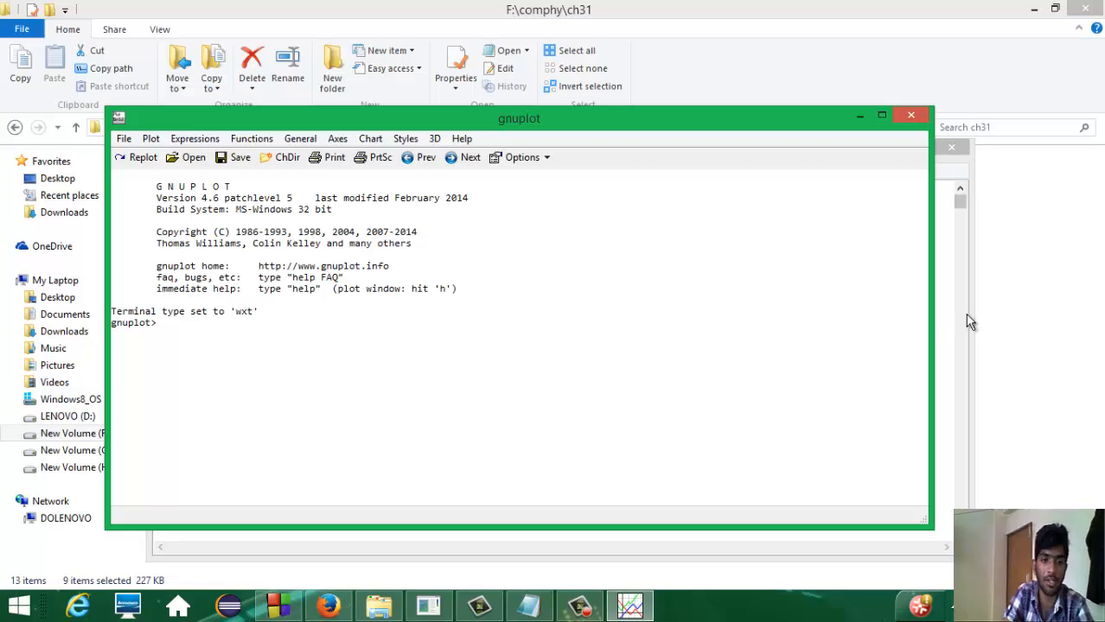
Step: Enter the command cd 'F:\comphy\ch31' at the gnuplot prompt
{"action": "type", "text": "cd"}
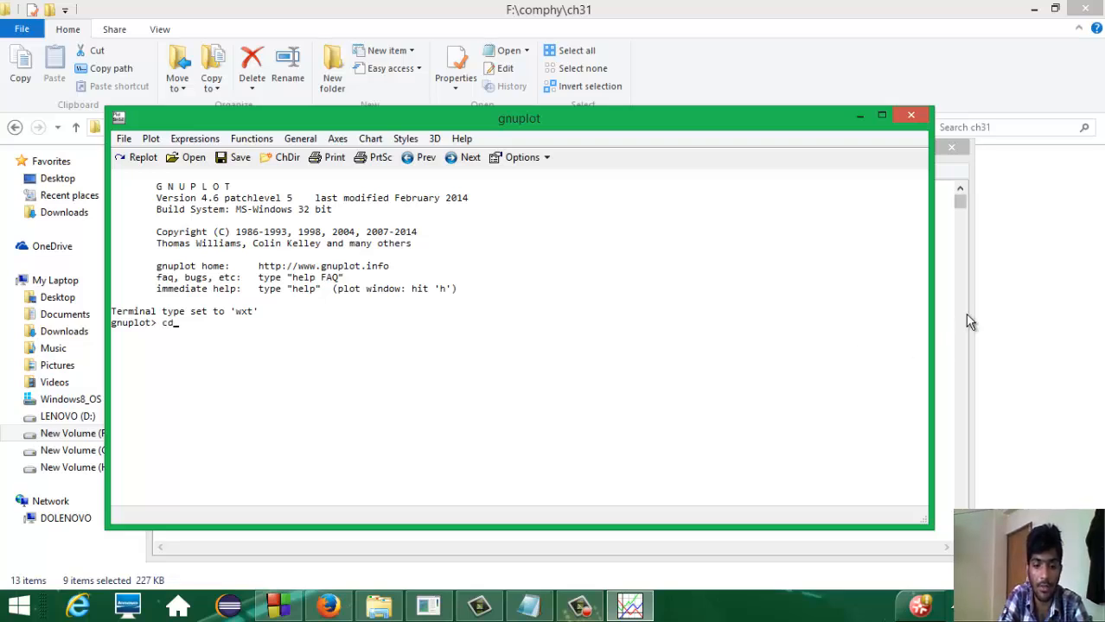
{"action": "type", "text": "'"}
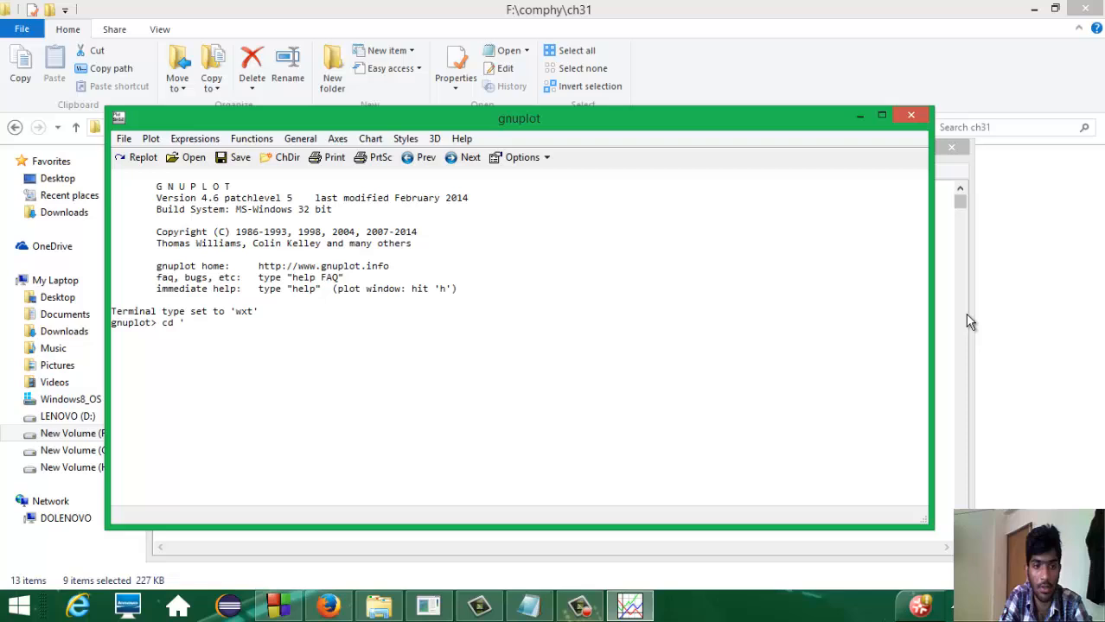
{"action": "type", "text": "F"}
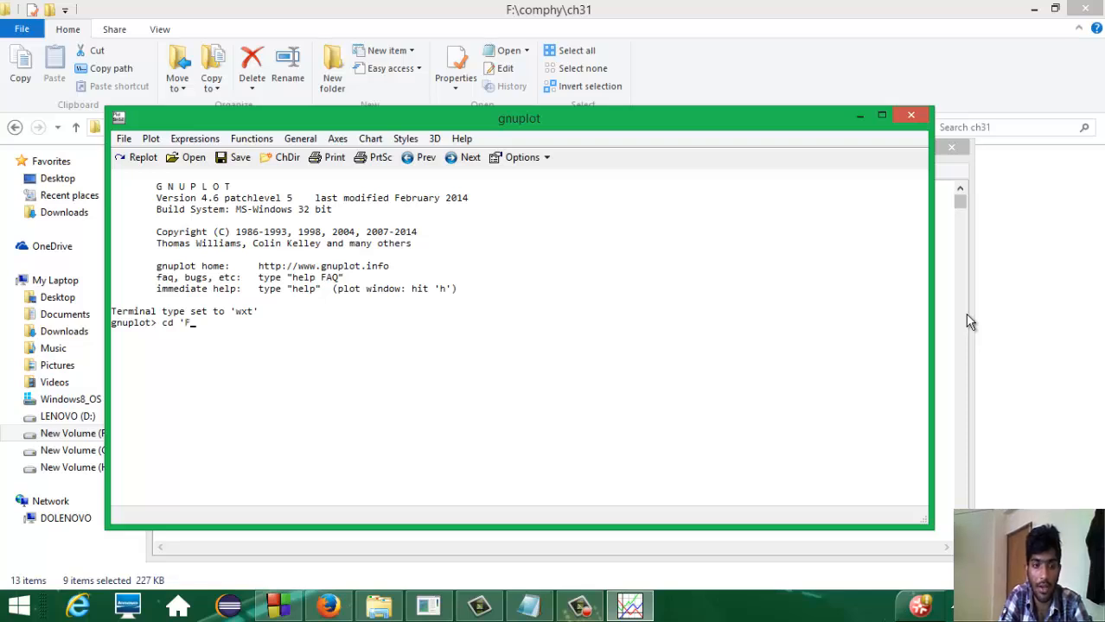
{"action": "type", "text": ":\\"}
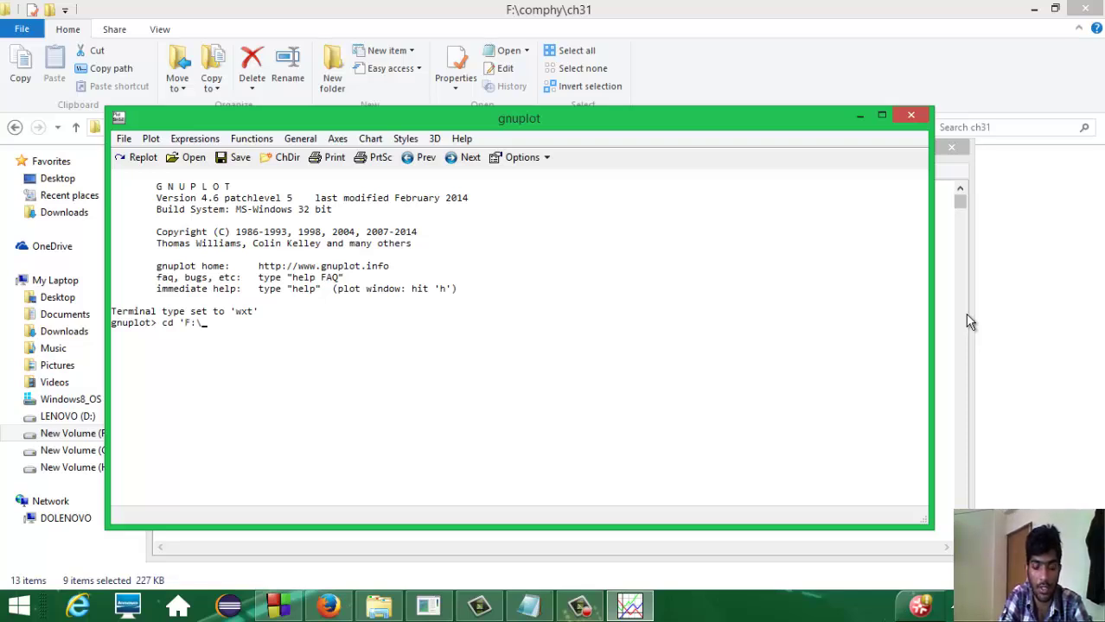
{"action": "type", "text": "comphy"}
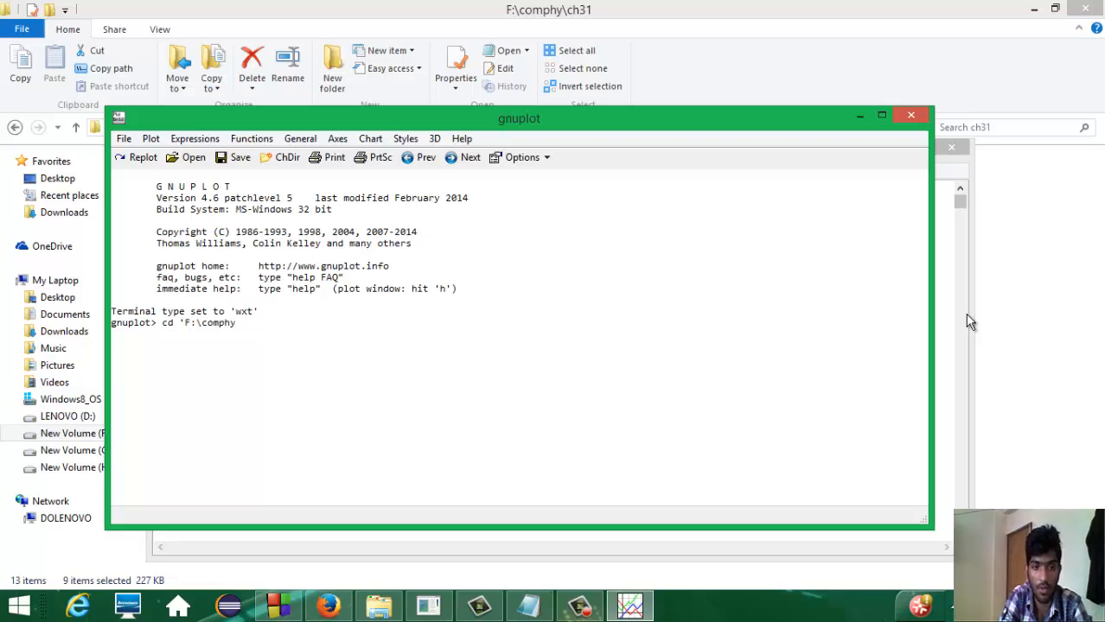
{"action": "type", "text": "\\ch31"}
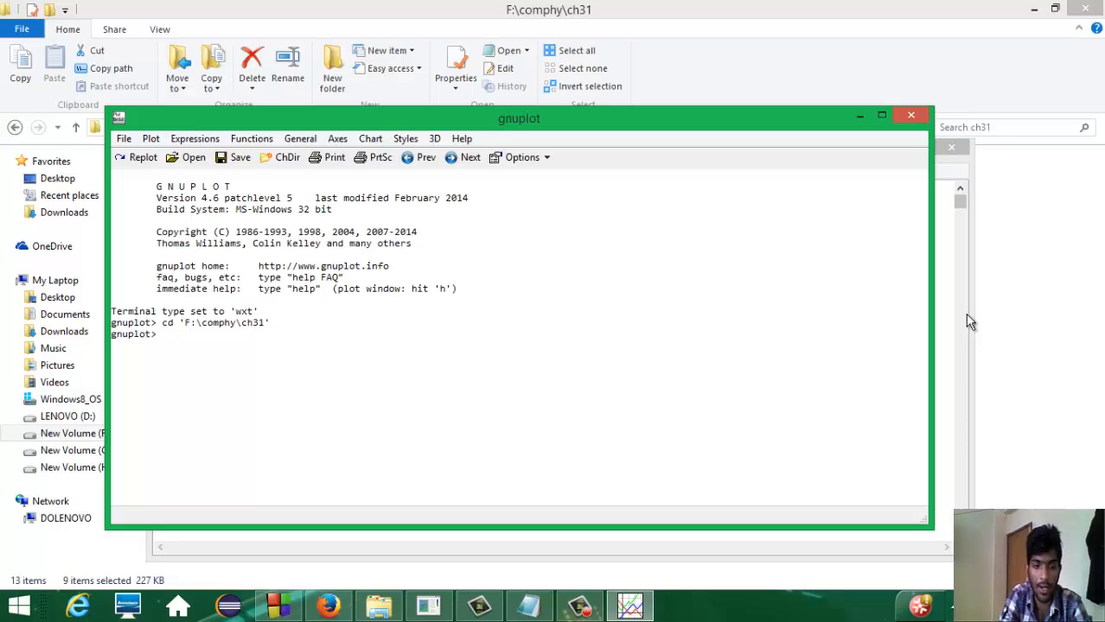
{"action": "mouse_move", "coordinate": [337, 304]}
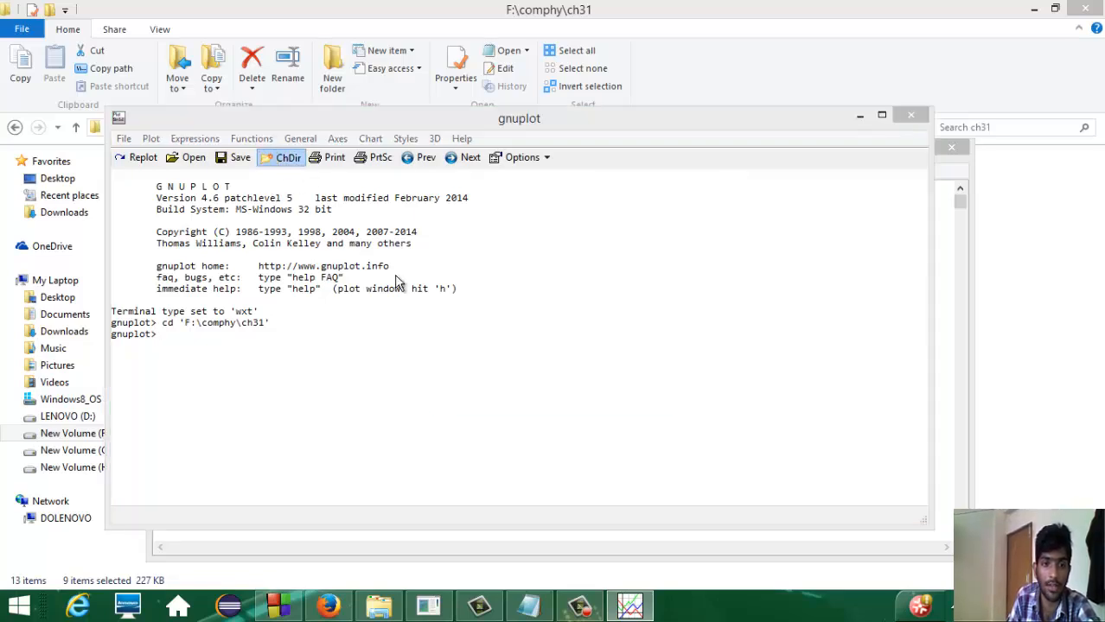
Step: Confirm ch31 as the working directory through the ChDir folder browser
{"action": "left_click", "coordinate": [280, 156]}
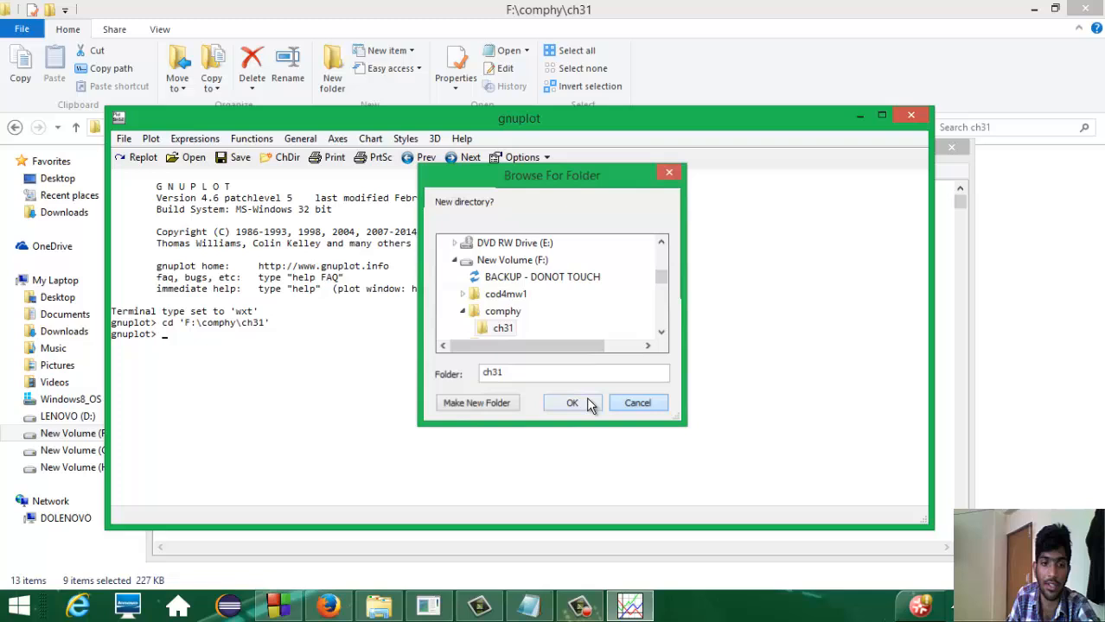
{"action": "left_click", "coordinate": [572, 403]}
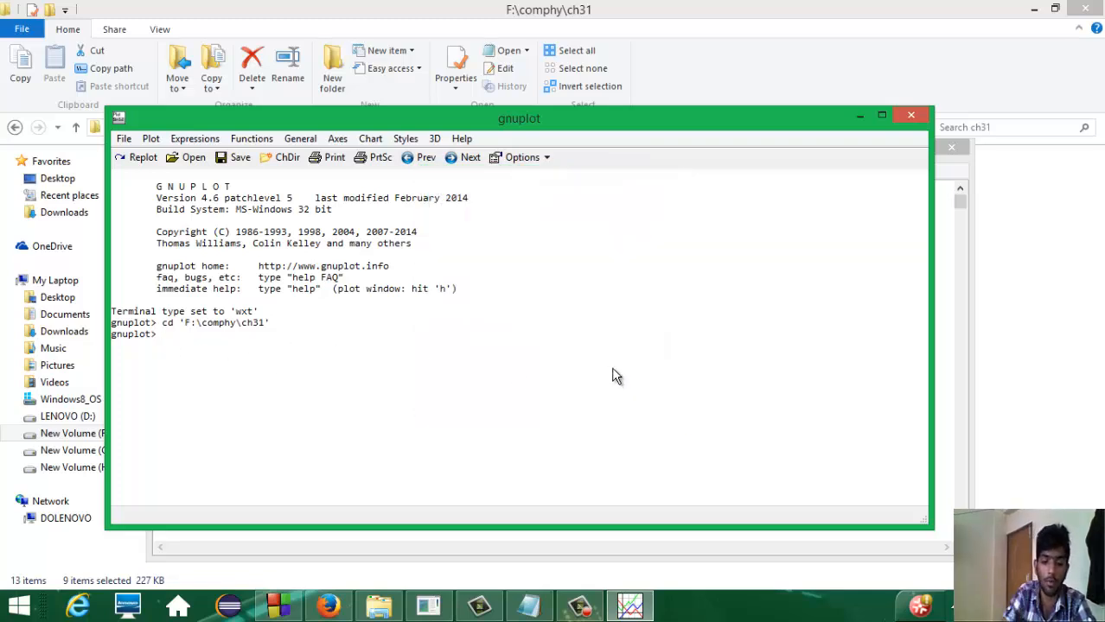
Step: Enter the command p 'text.dat' using 1:2 to plot the trajectory
{"action": "type", "text": "p"}
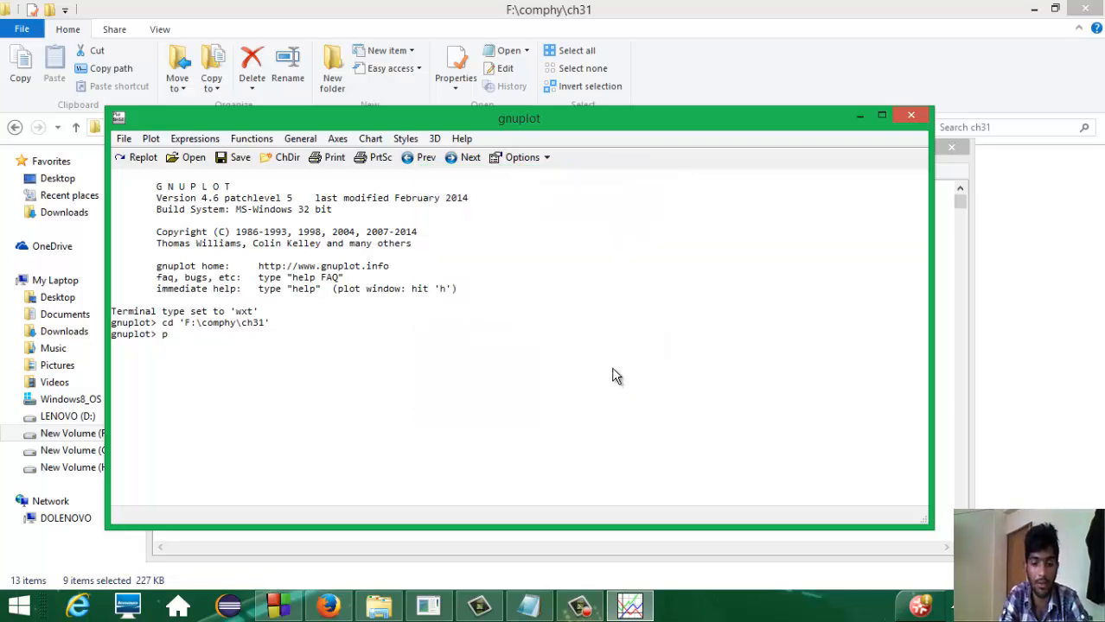
{"action": "type", "text": "'text"}
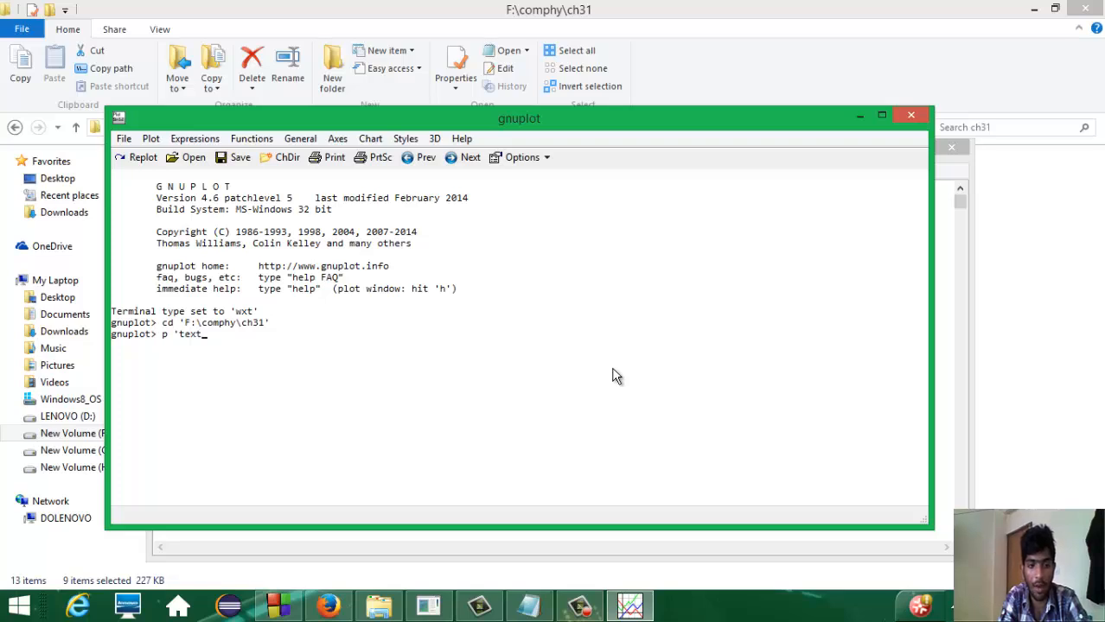
{"action": "type", "text": ".dat'"}
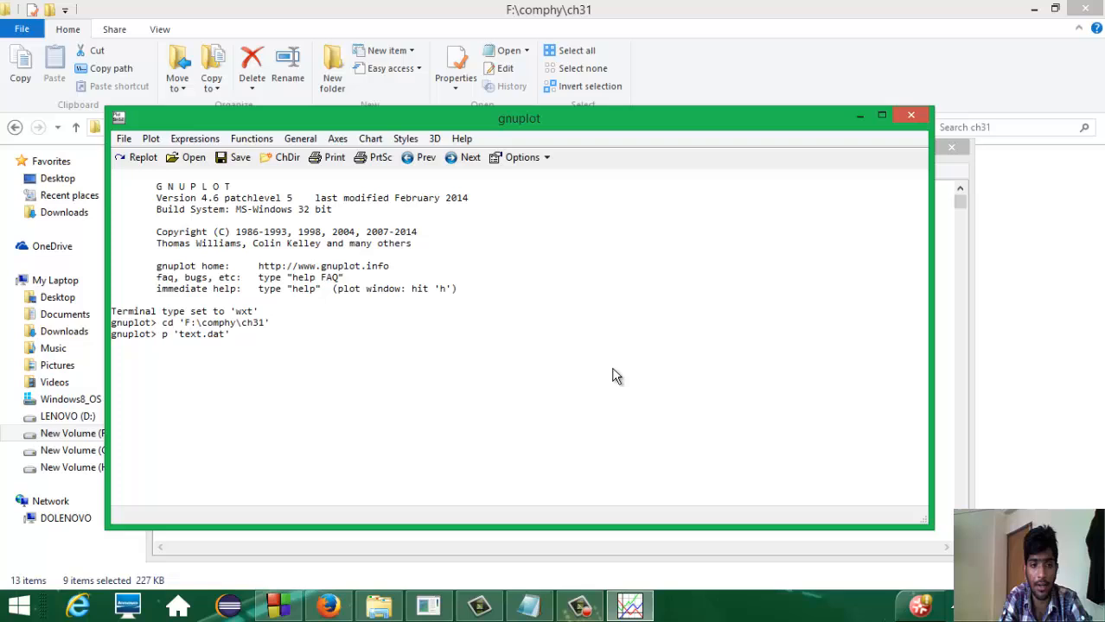
{"action": "type", "text": "using"}
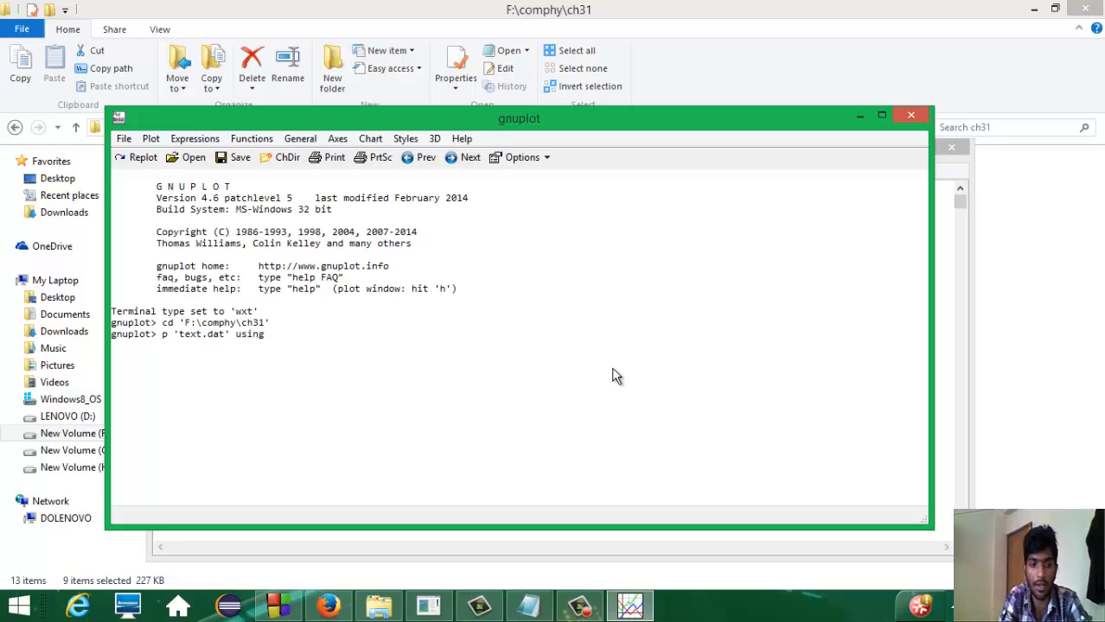
{"action": "type", "text": "1:"}
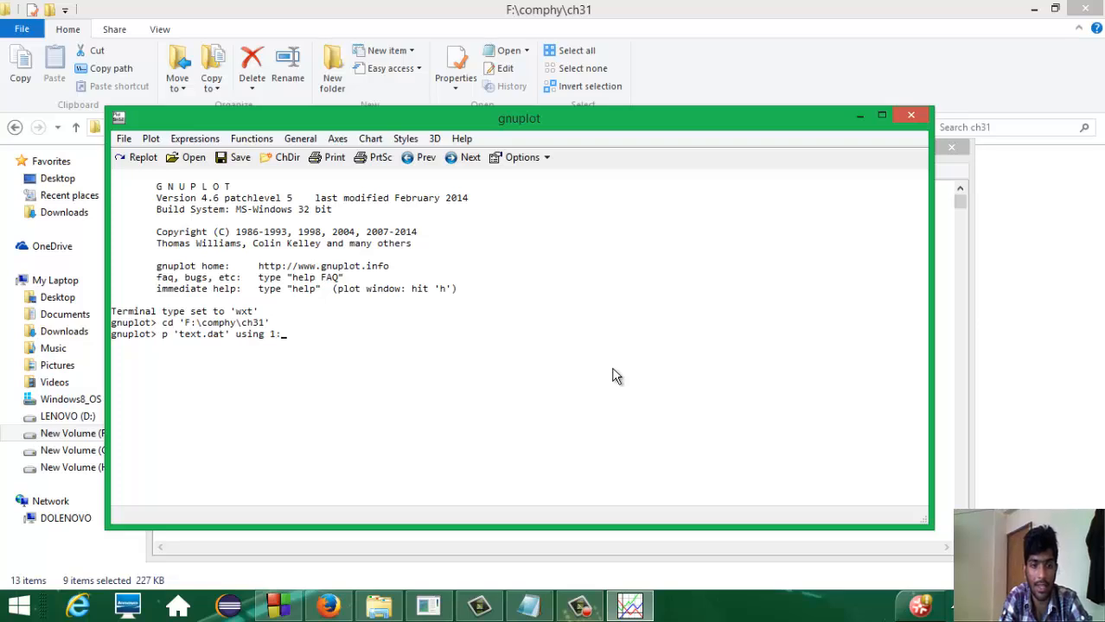
{"action": "type", "text": "2"}
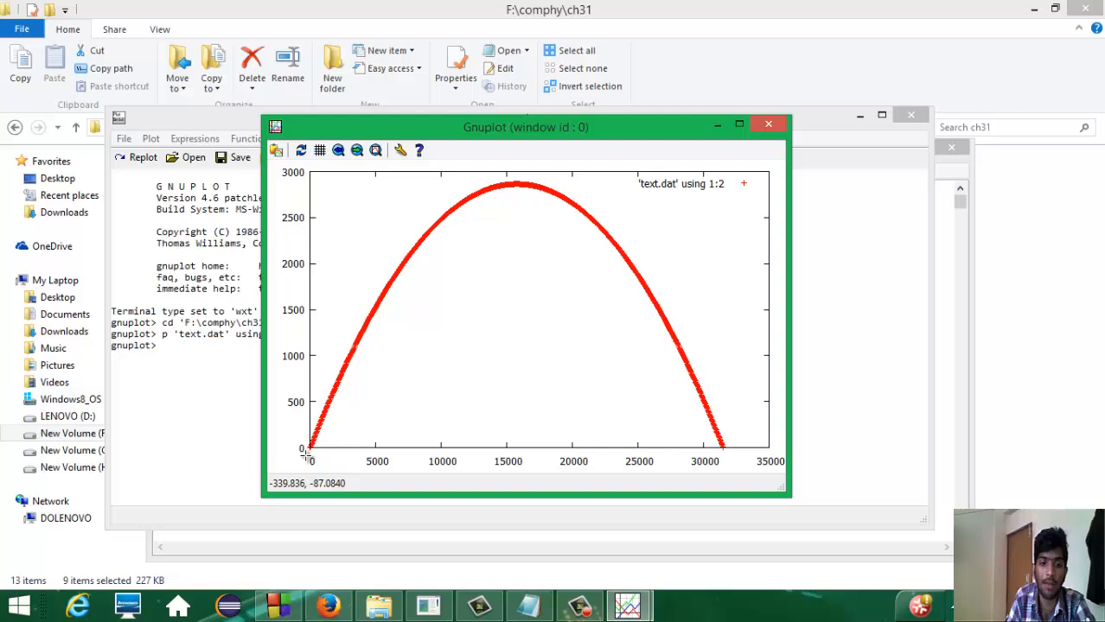
{"action": "mouse_move", "coordinate": [313, 356]}
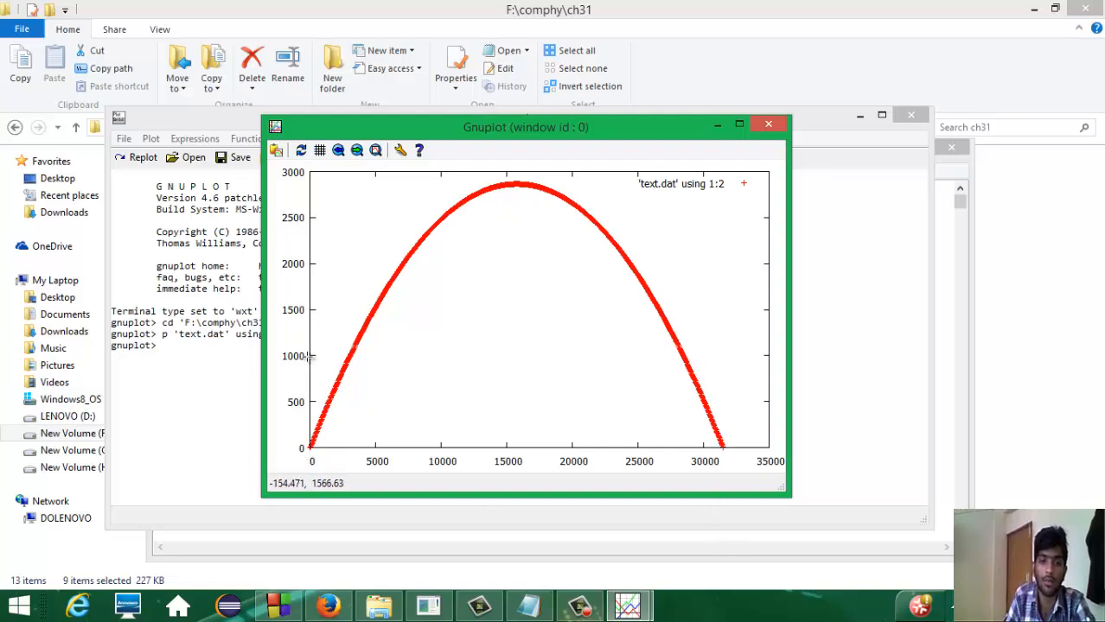
{"action": "mouse_move", "coordinate": [313, 462]}
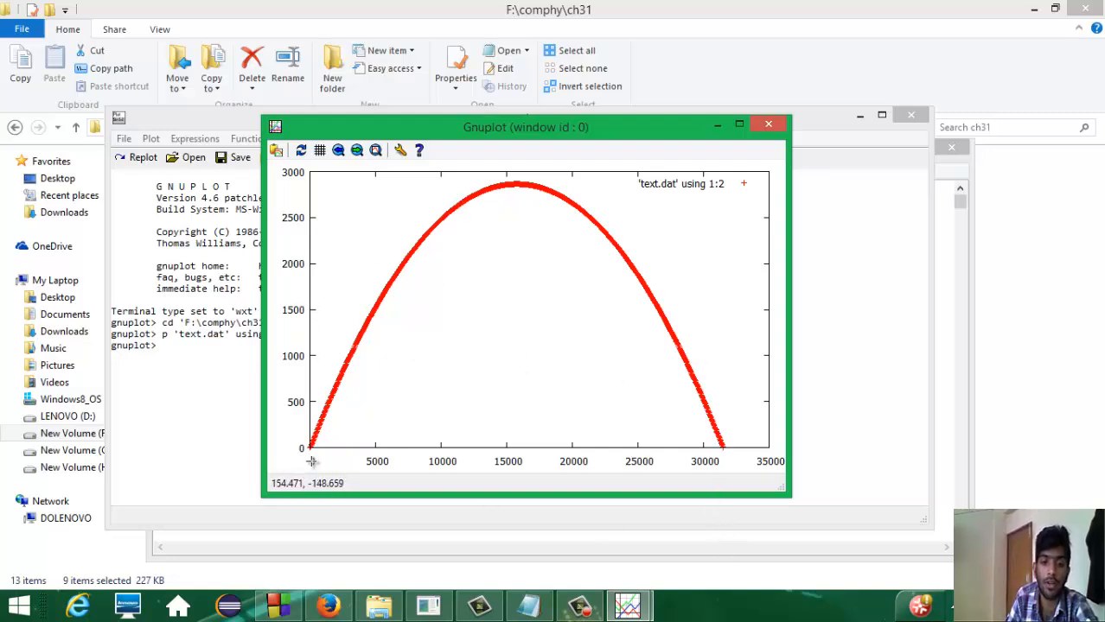
{"action": "mouse_move", "coordinate": [280, 462]}
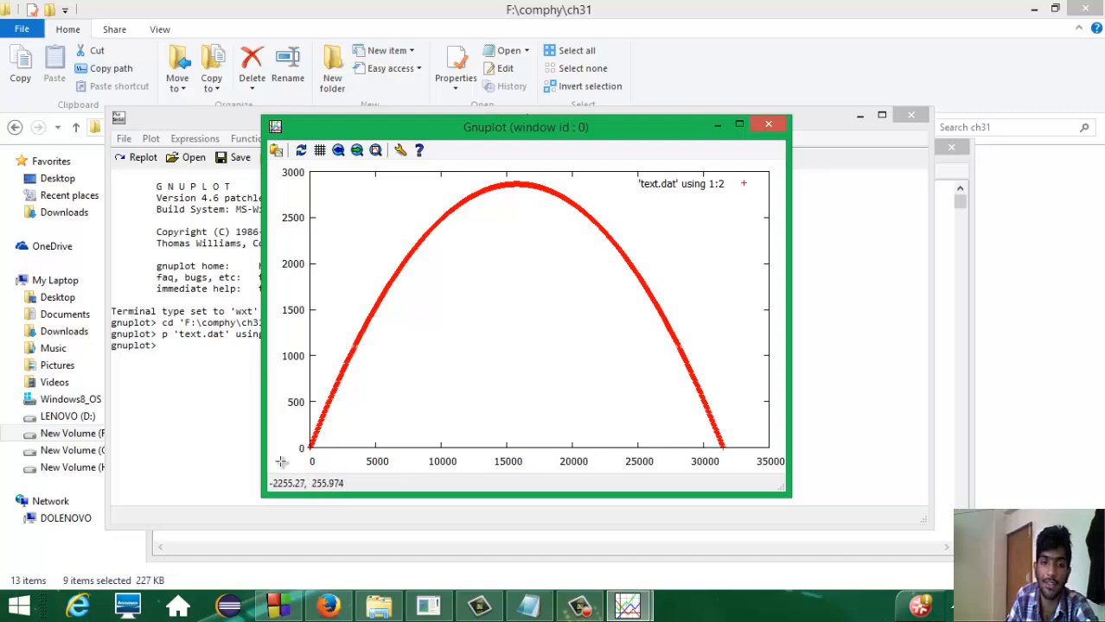
{"action": "mouse_move", "coordinate": [304, 446]}
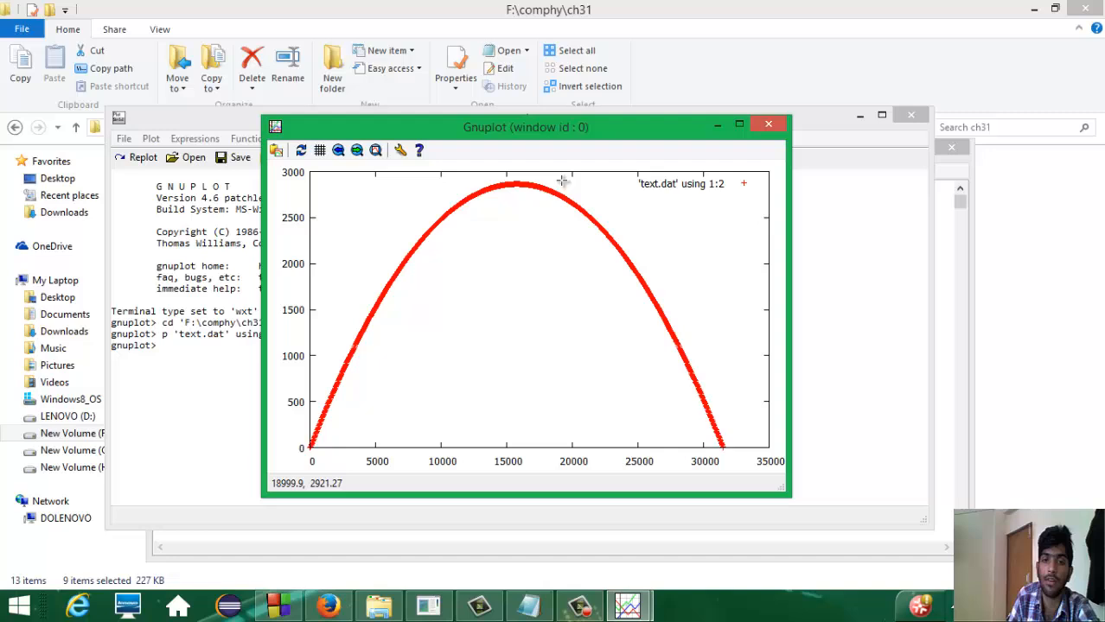
{"action": "mouse_move", "coordinate": [685, 379]}
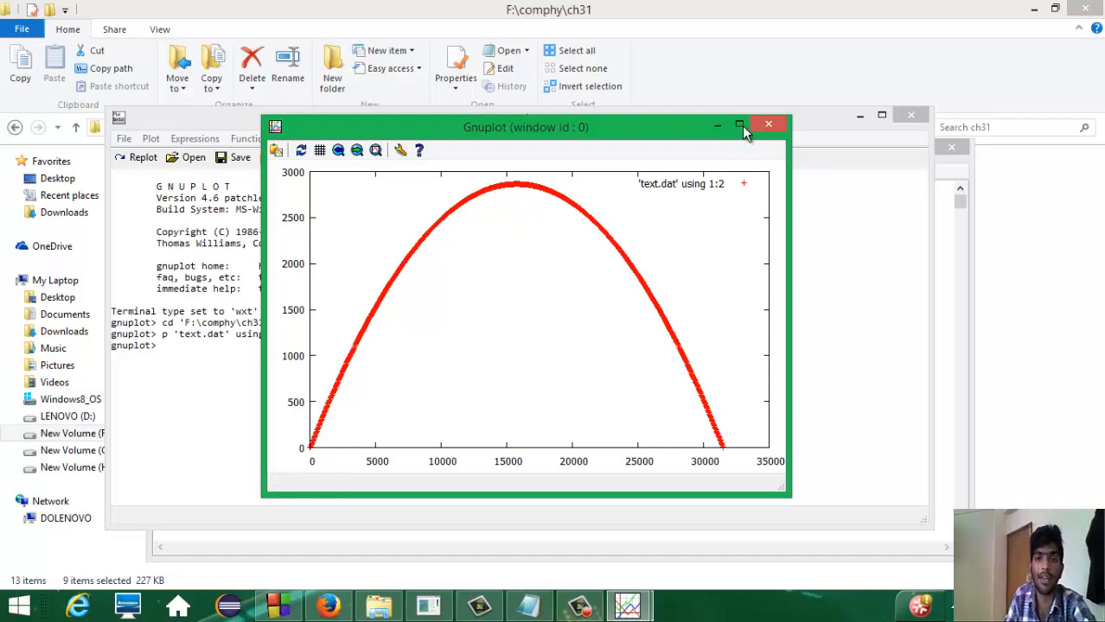
Step: Close the trajectory plot window and start the help command at the prompt
{"action": "left_click", "coordinate": [739, 124]}
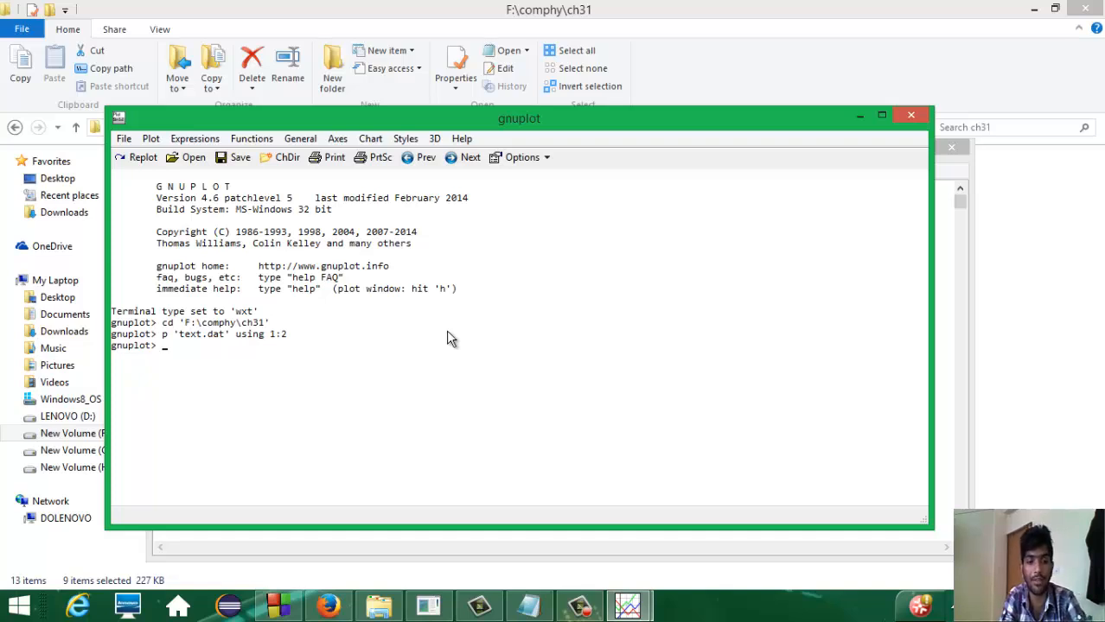
{"action": "type", "text": "he"}
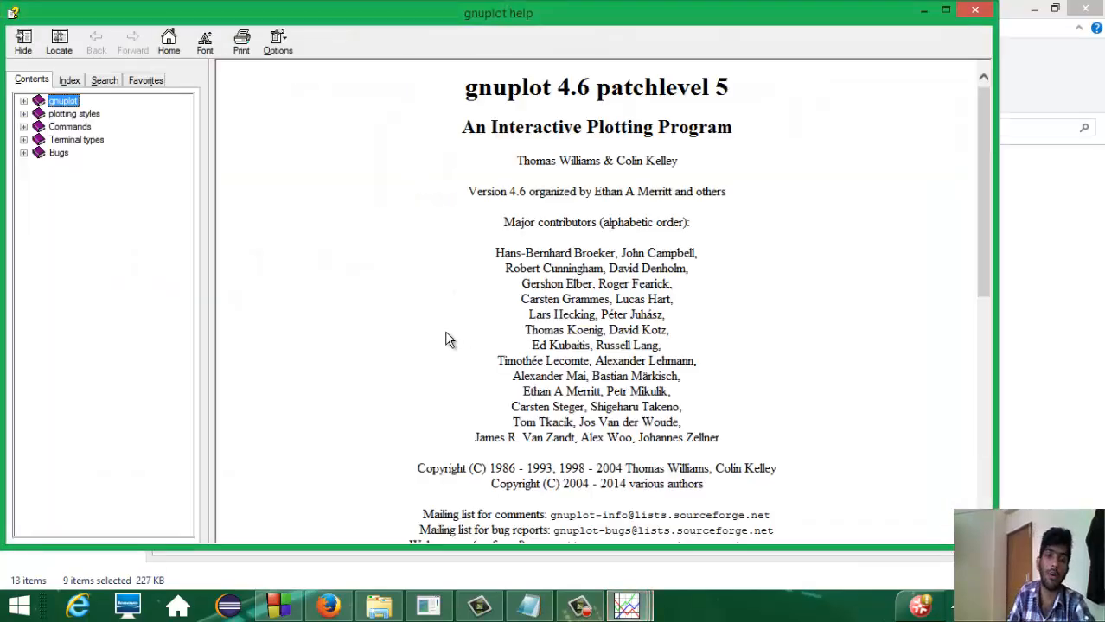
{"action": "mouse_move", "coordinate": [726, 291]}
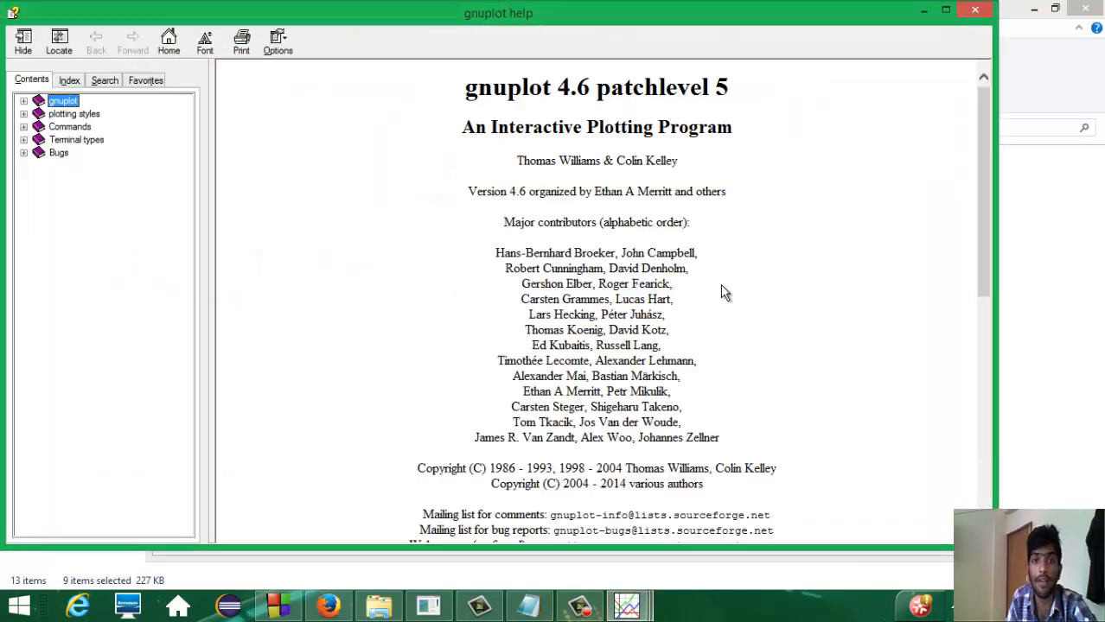
Step: Scroll the gnuplot help page down to its Subtopics list
{"action": "scroll", "scroll_direction": "down", "scroll_amount": 3}
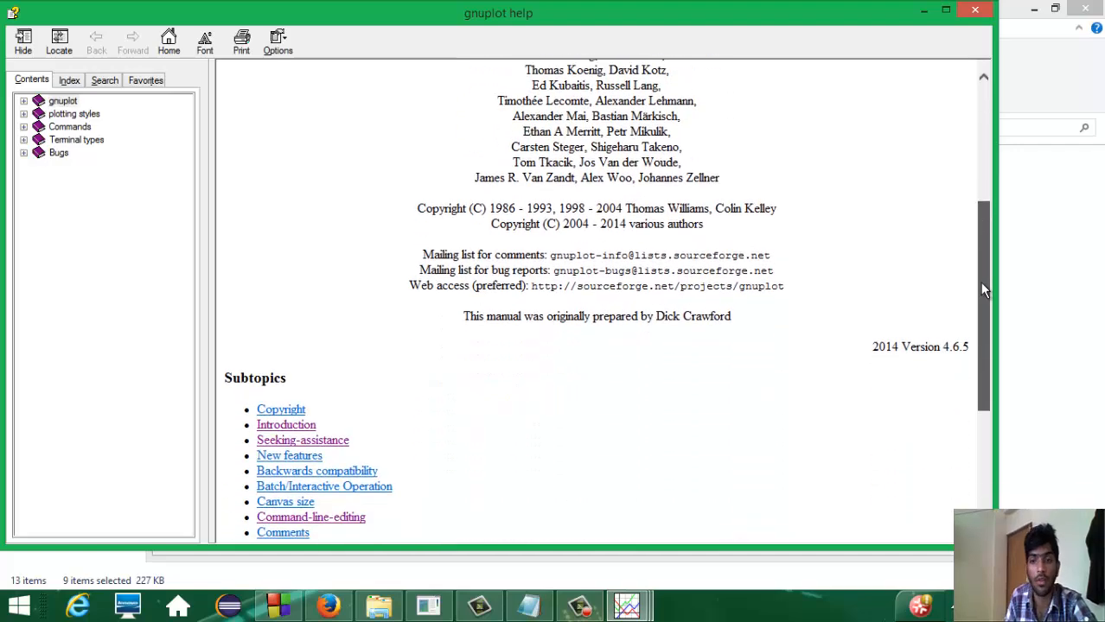
{"action": "scroll", "scroll_direction": "down", "scroll_amount": 3}
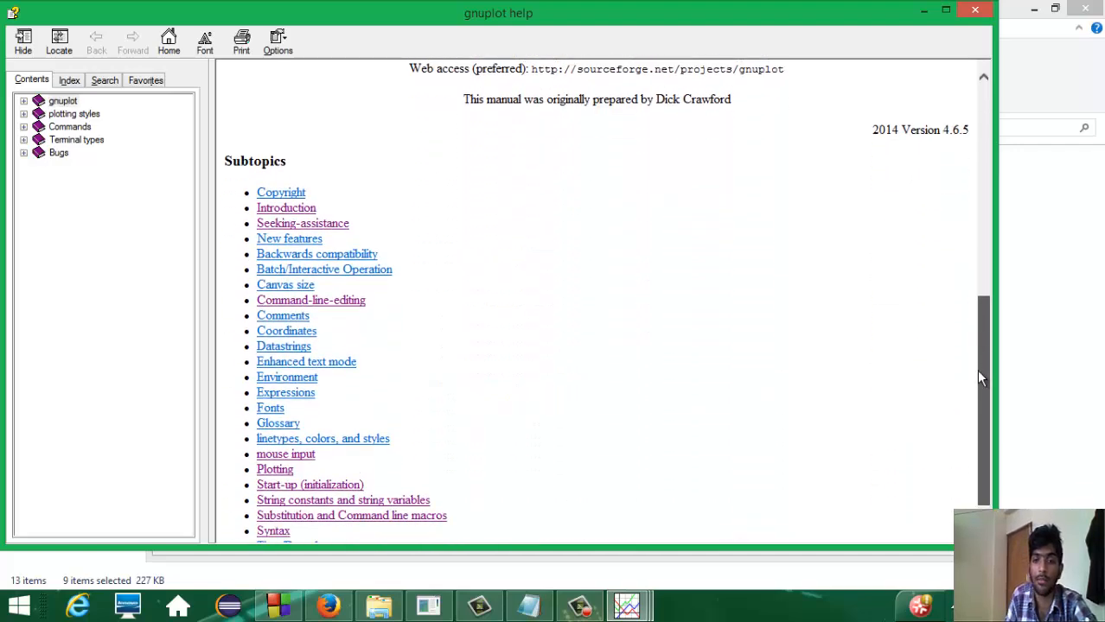